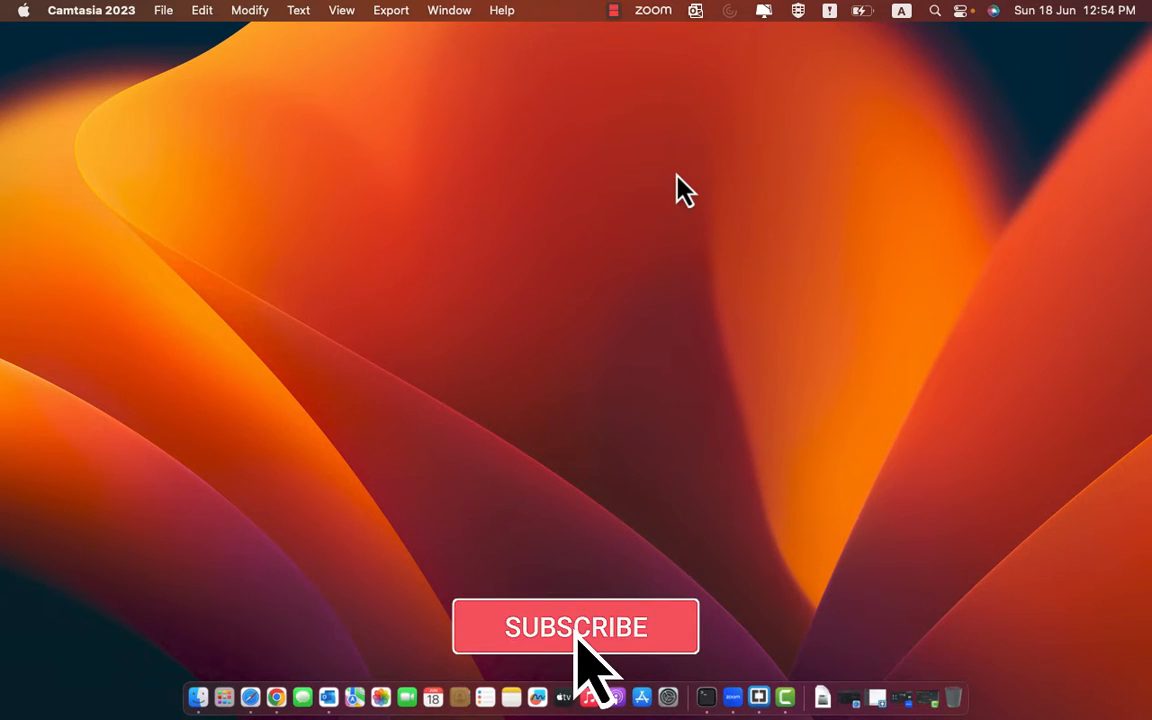
# Step: Check System Settings' Microphone access list, showing only Camtasia 2023, then go back to Privacy & Security
pyautogui.click(575, 627)
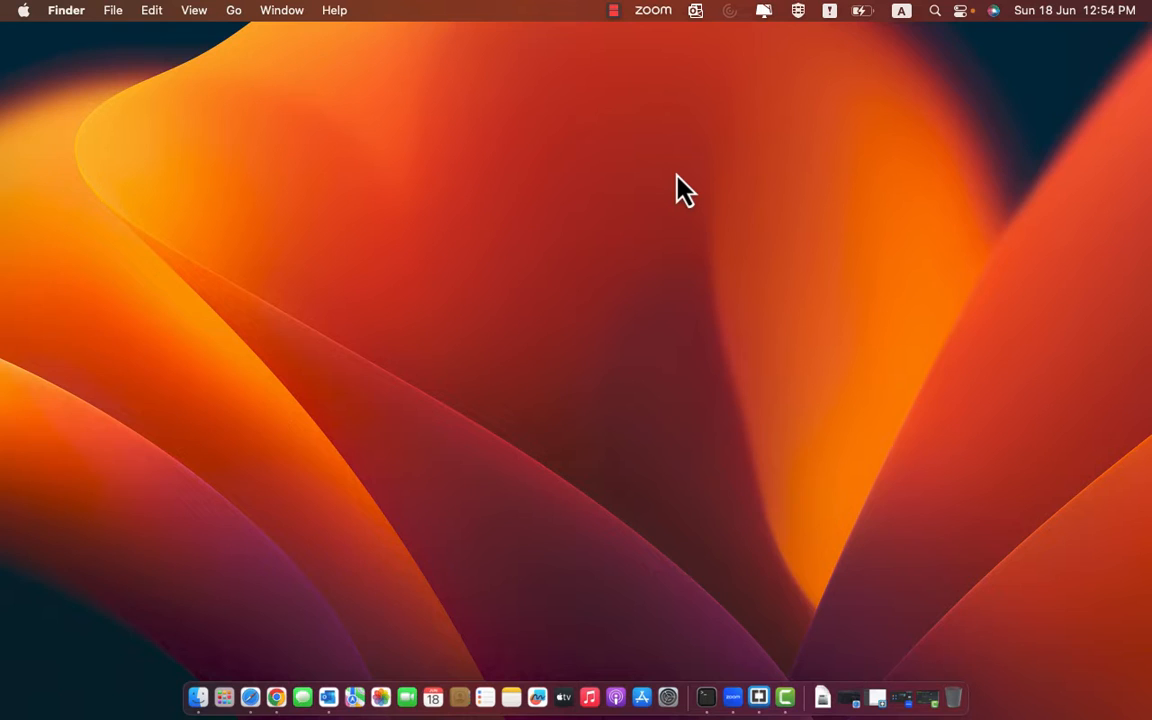
pyautogui.moveTo(678, 681)
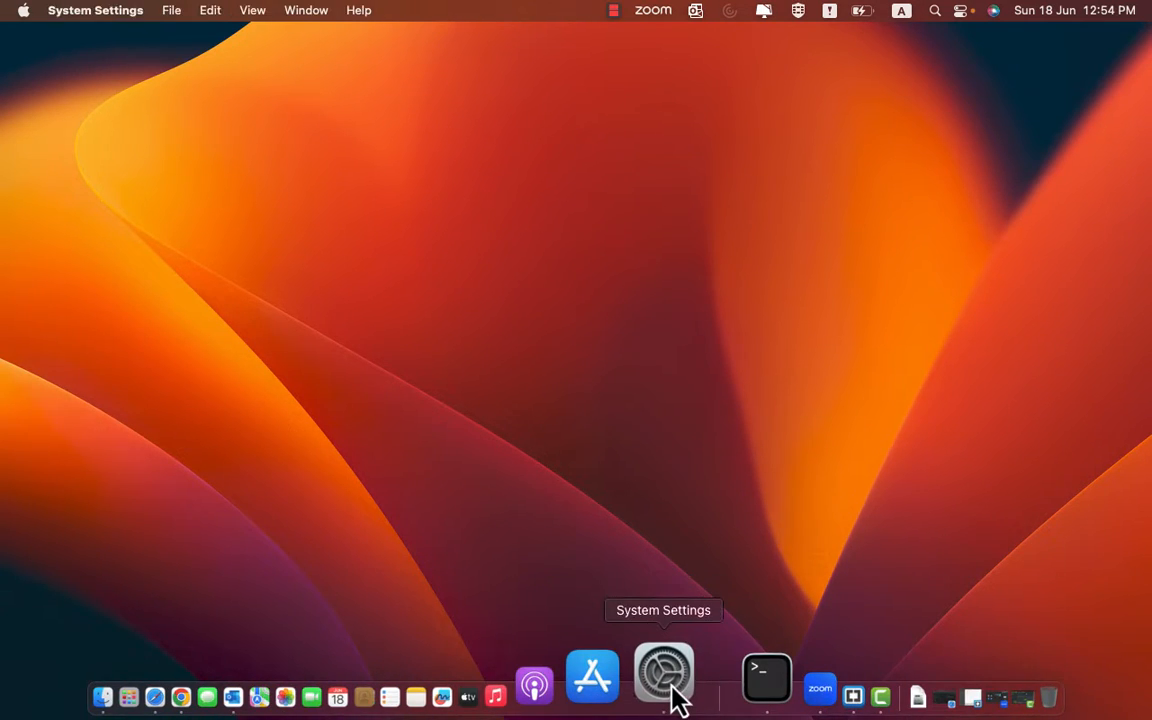
pyautogui.click(663, 675)
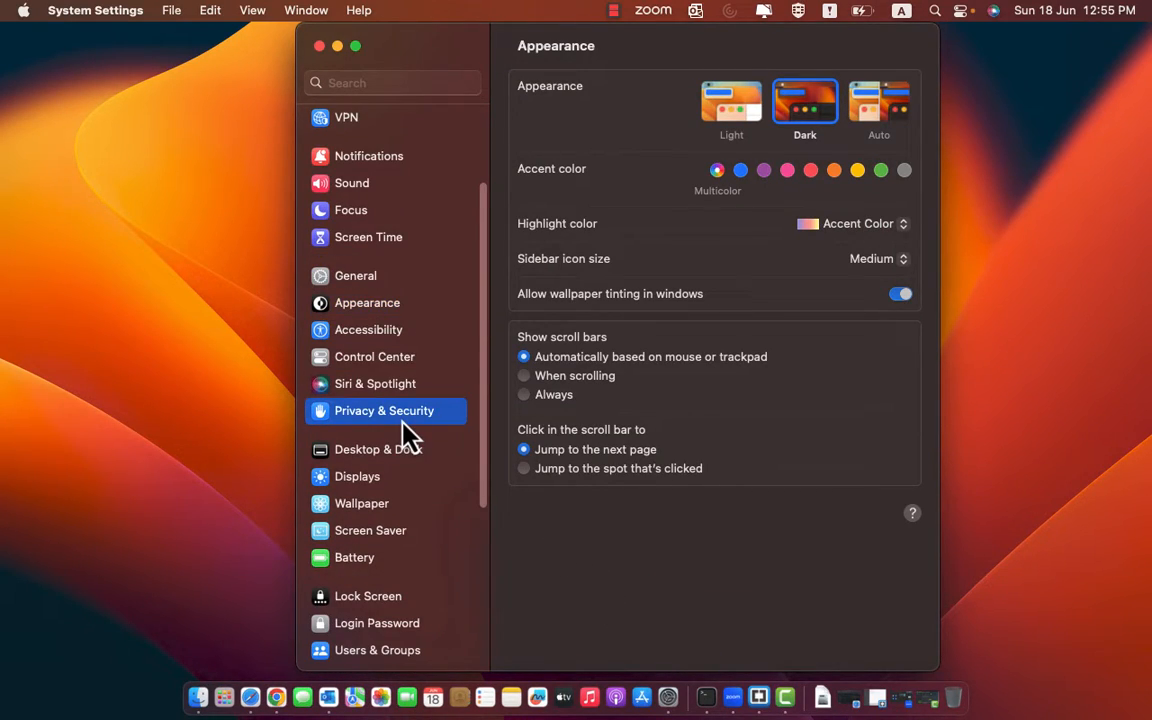
pyautogui.click(384, 410)
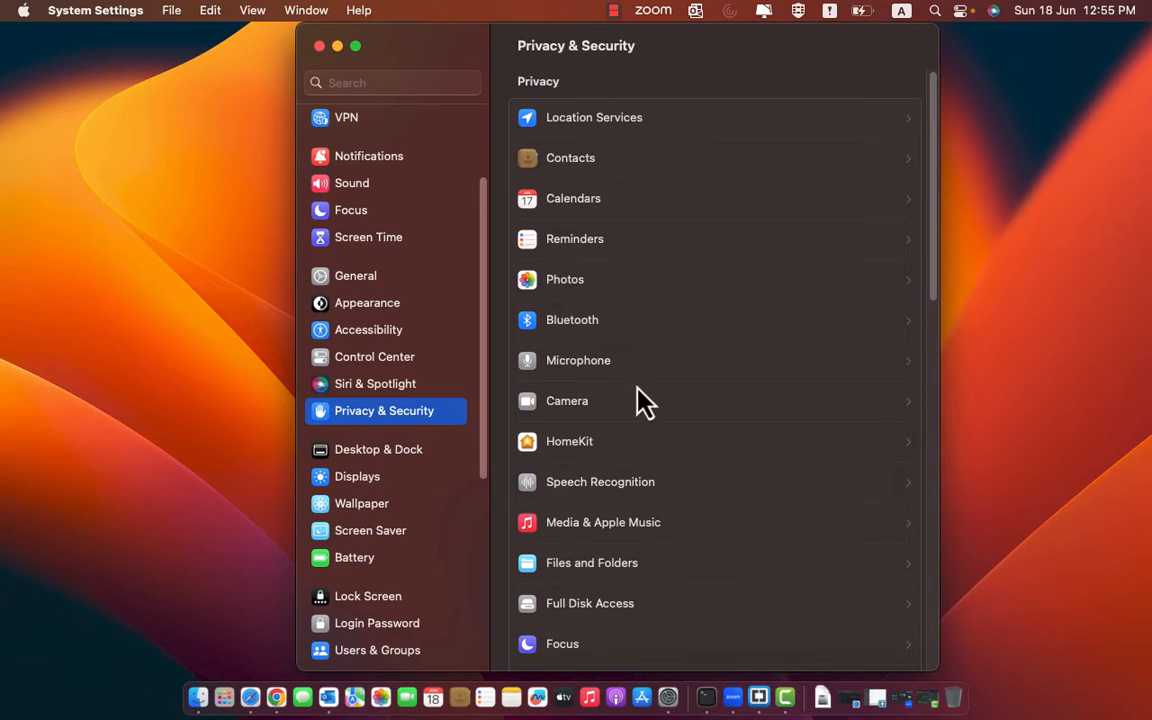
pyautogui.click(578, 360)
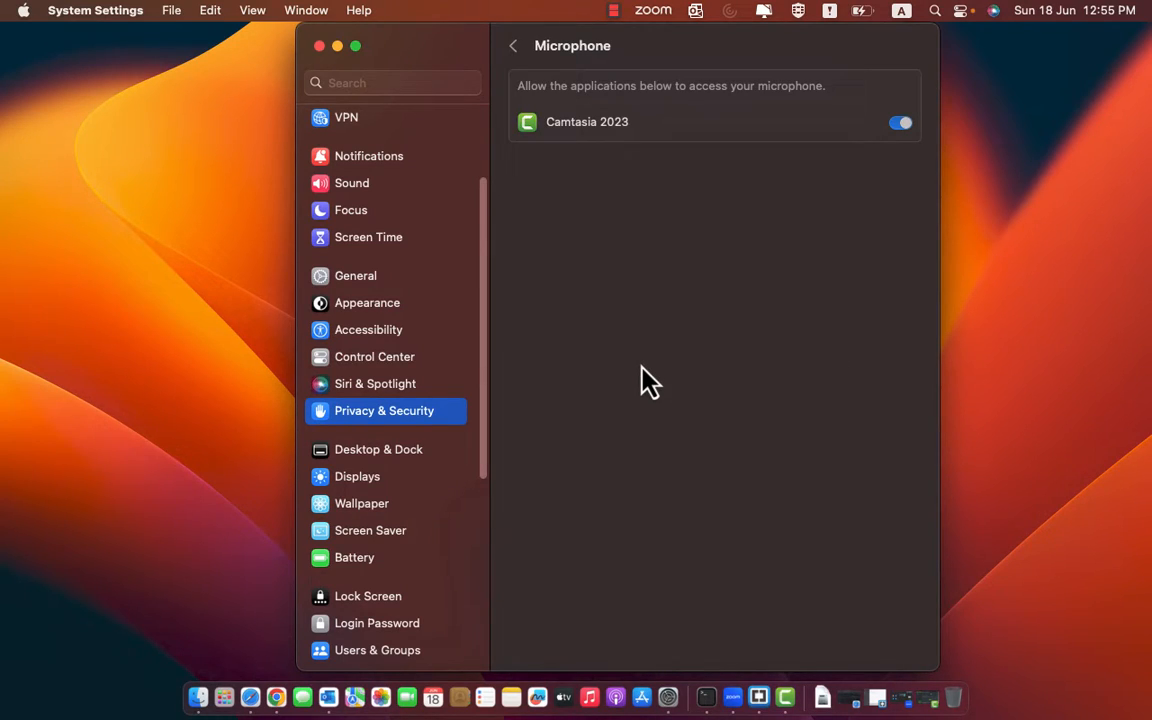
pyautogui.moveTo(537, 180)
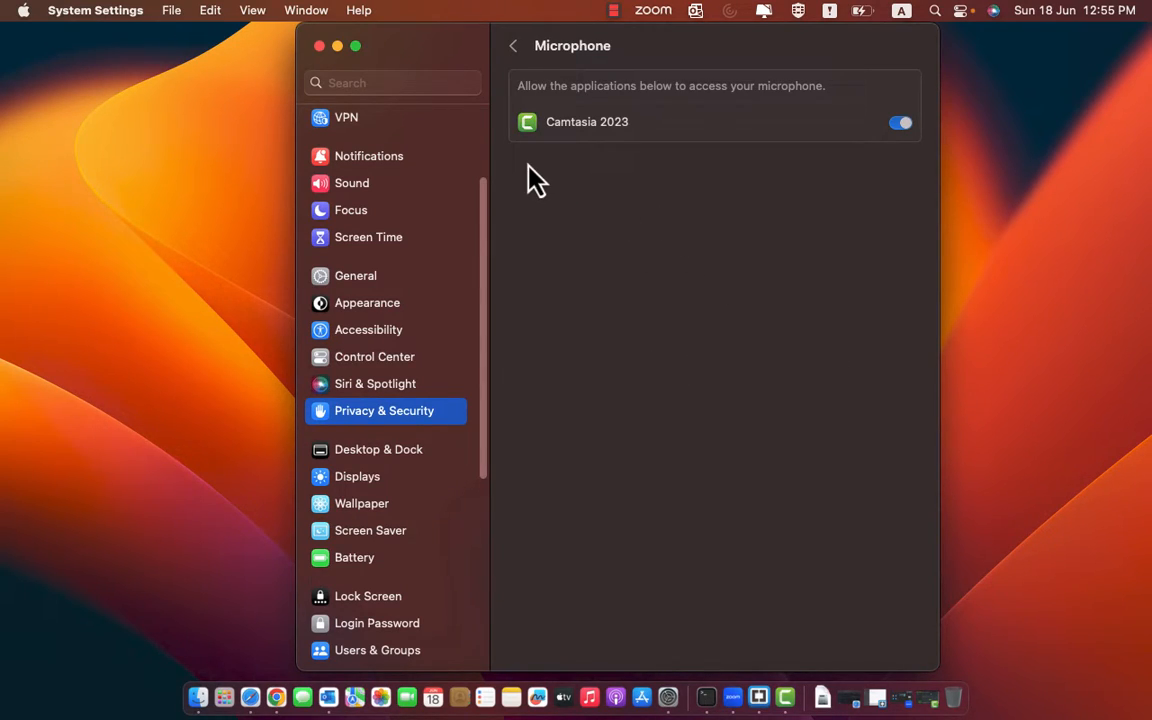
pyautogui.moveTo(640, 218)
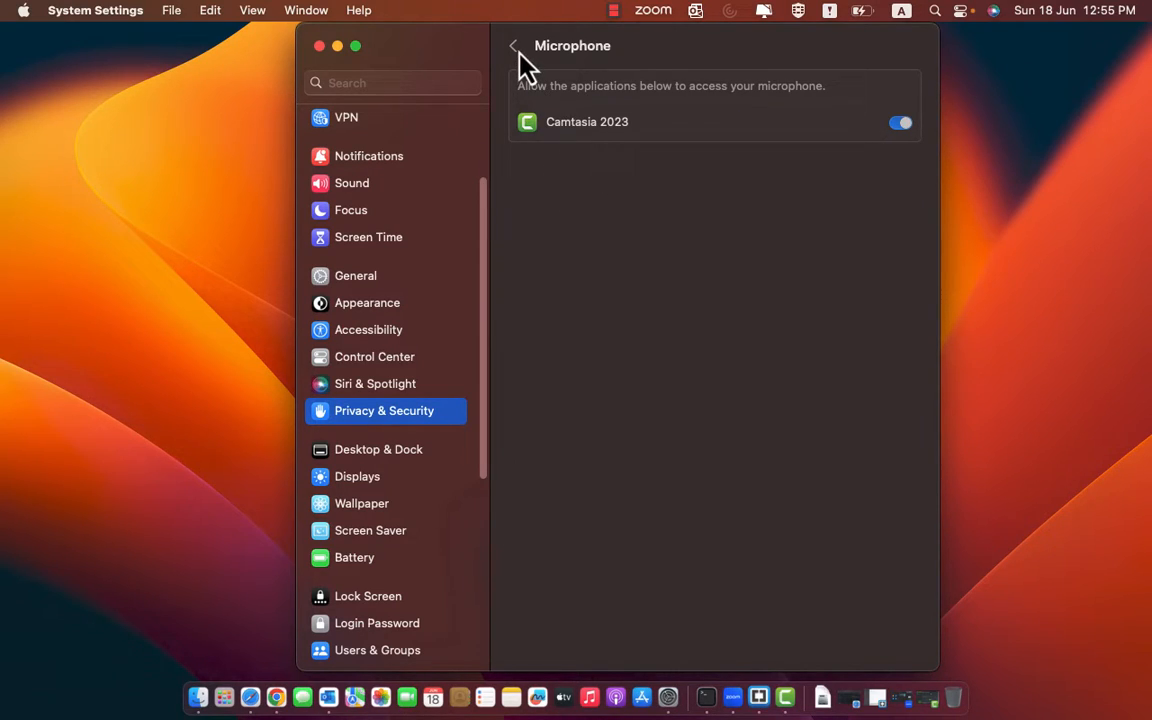
pyautogui.click(514, 46)
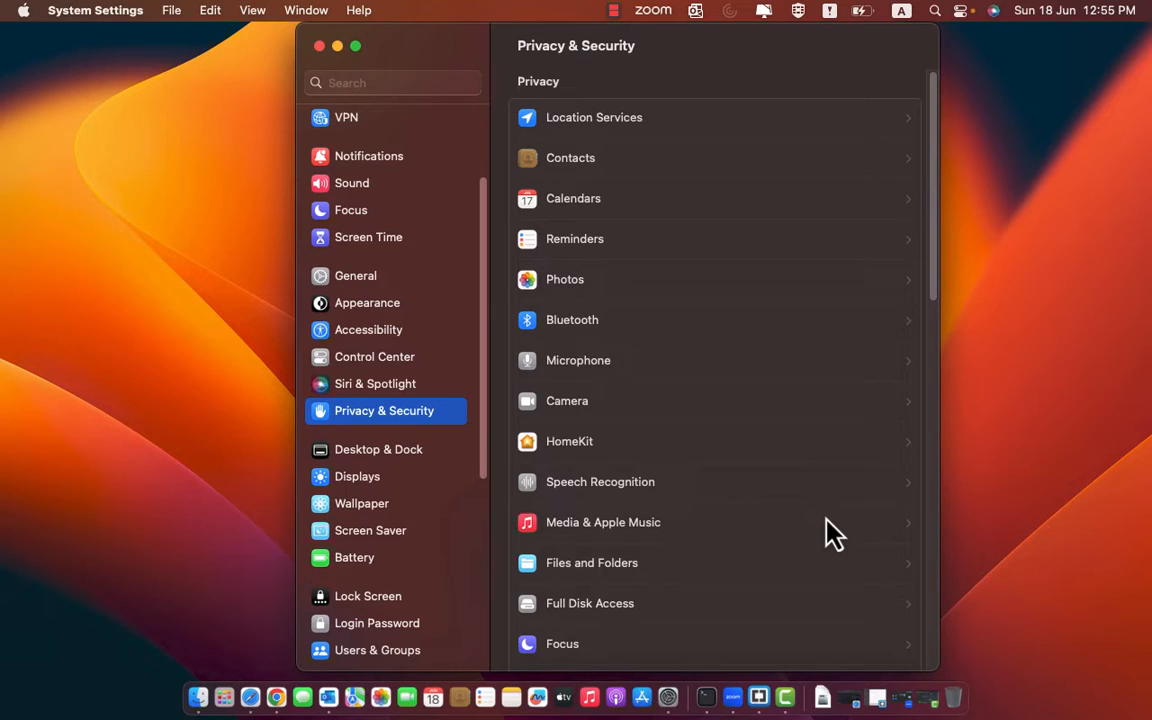
# Step: Open Zoom's Audio settings, follow its microphone alert to System Settings, then close System Settings
pyautogui.click(824, 697)
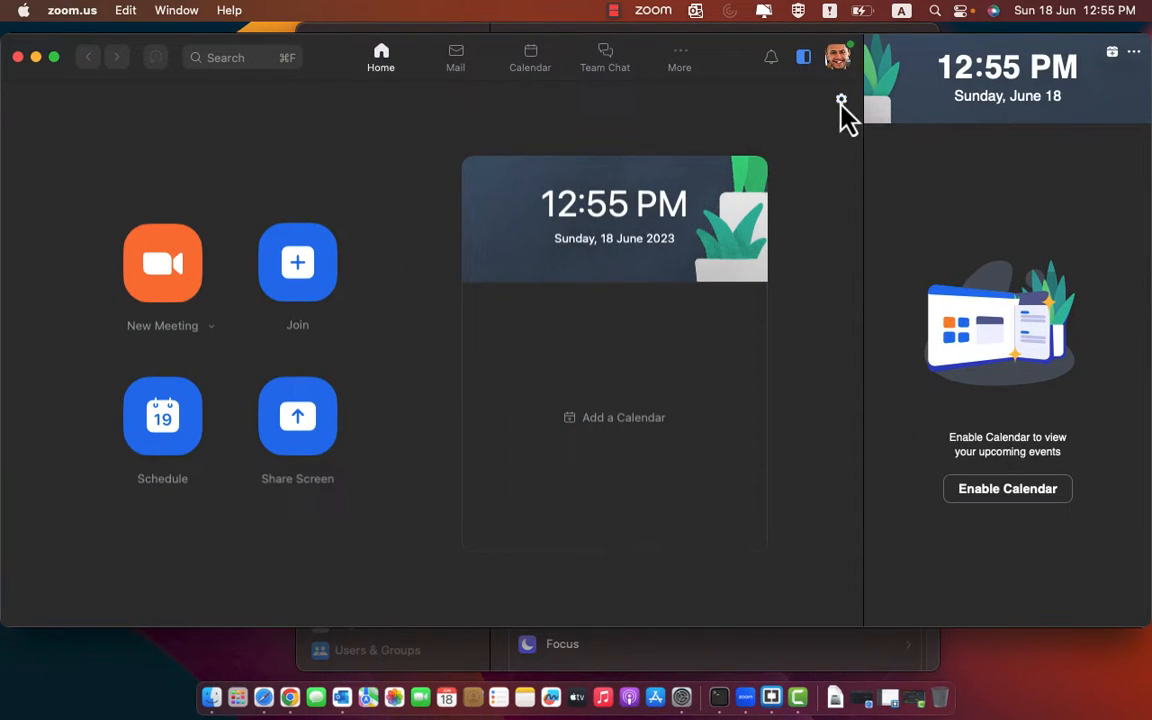
pyautogui.click(841, 103)
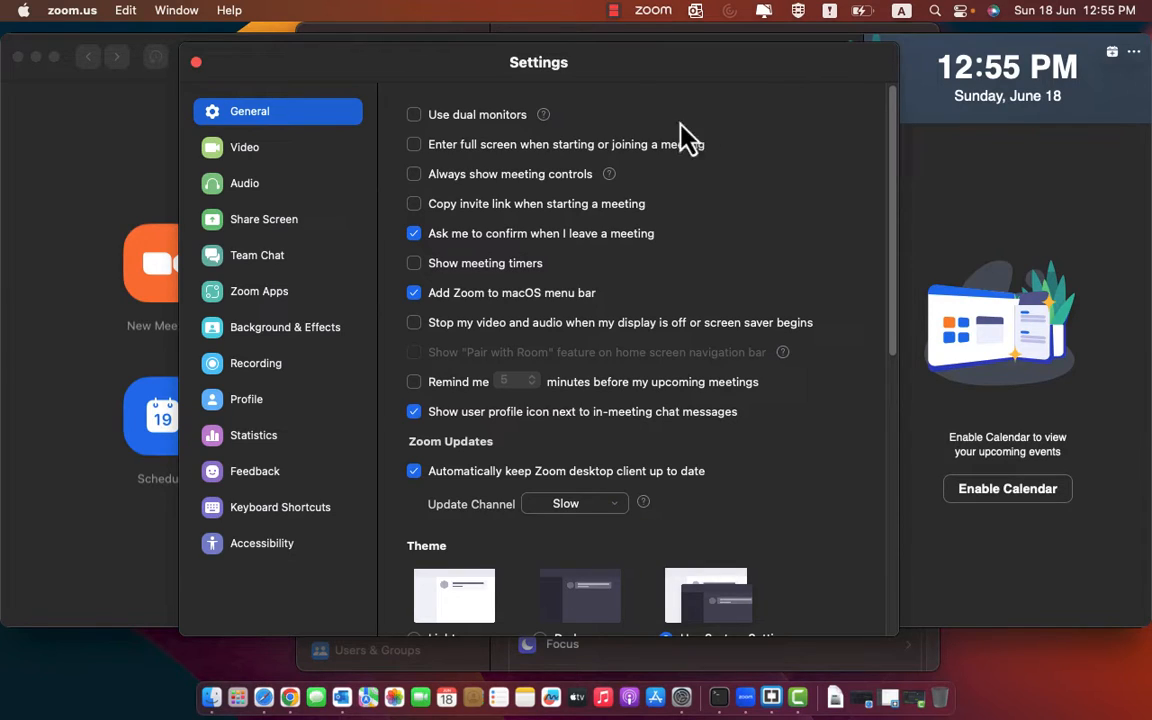
pyautogui.click(244, 183)
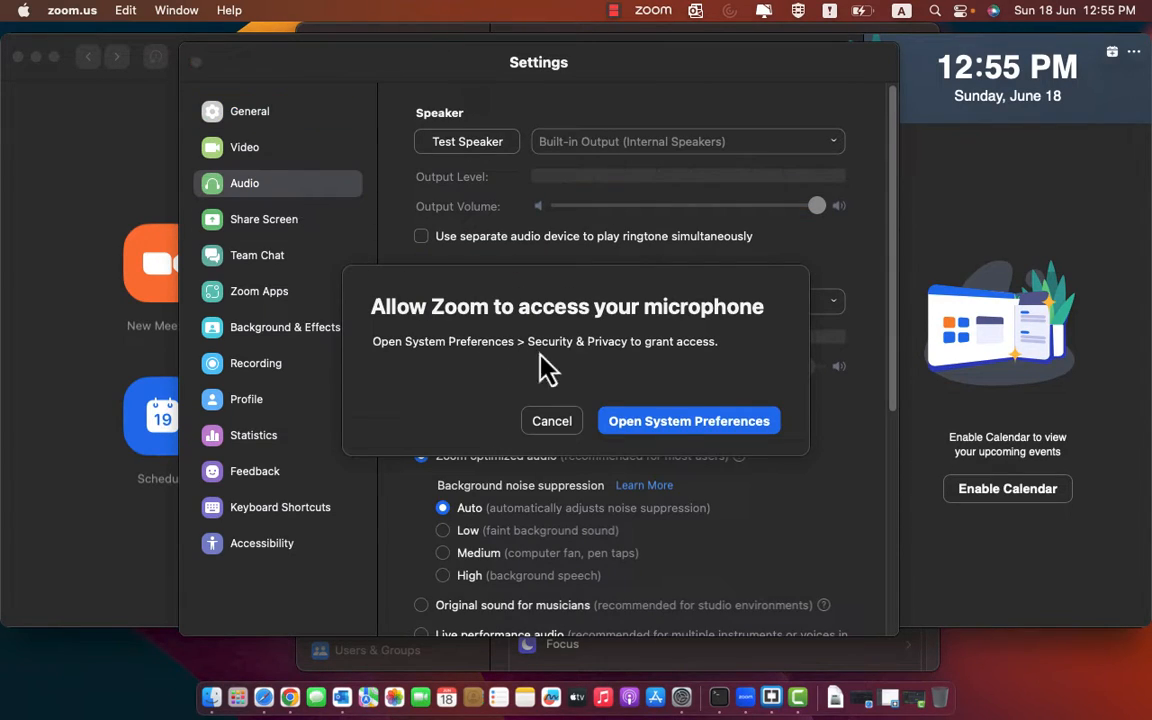
pyautogui.click(688, 420)
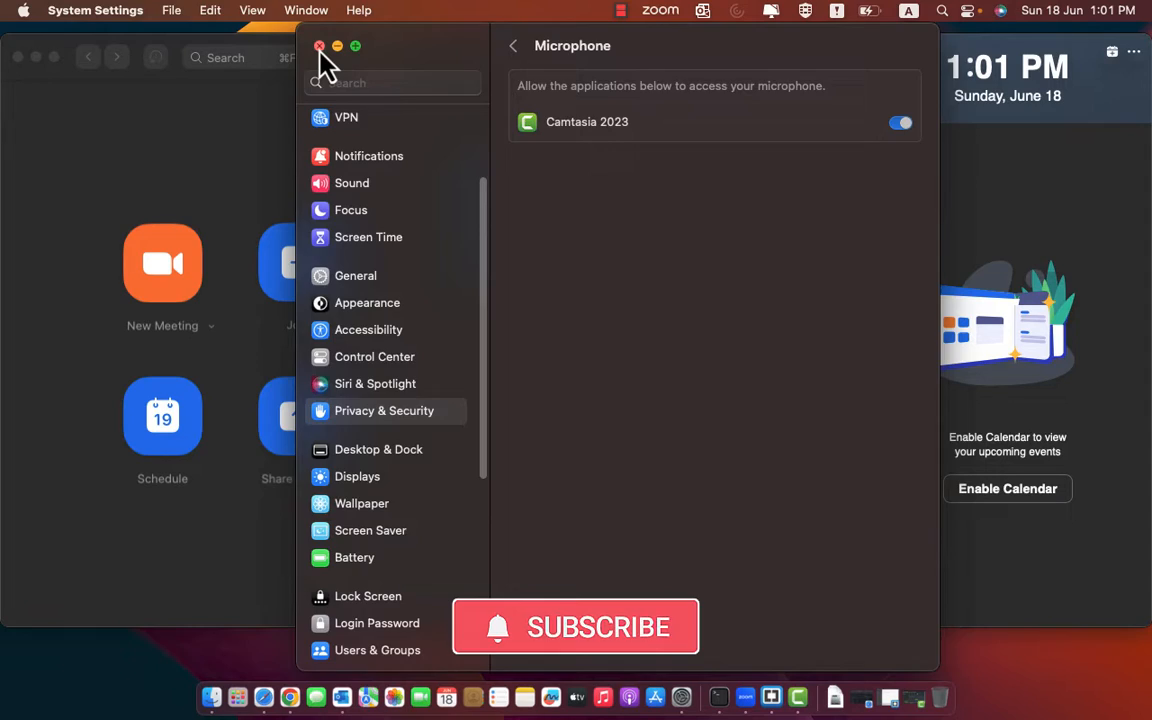
pyautogui.click(319, 46)
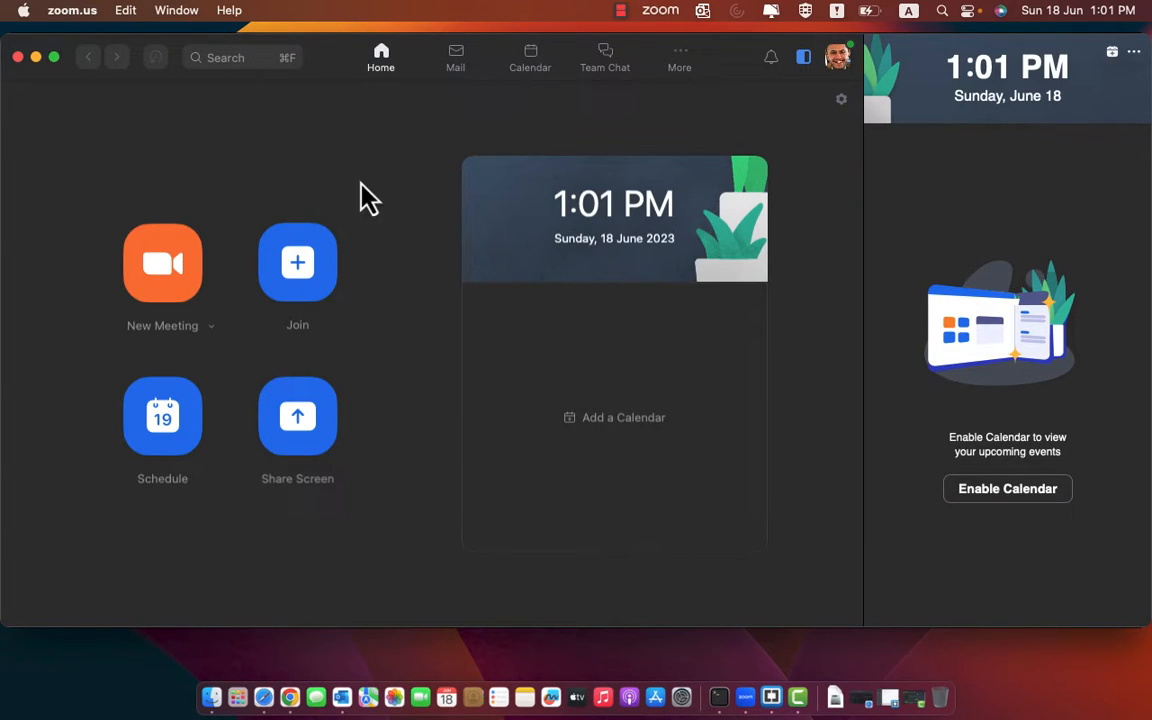
# Step: In Safari, go from the tccplus GitHub repository to its tccplus 1.0 release page
pyautogui.click(287, 677)
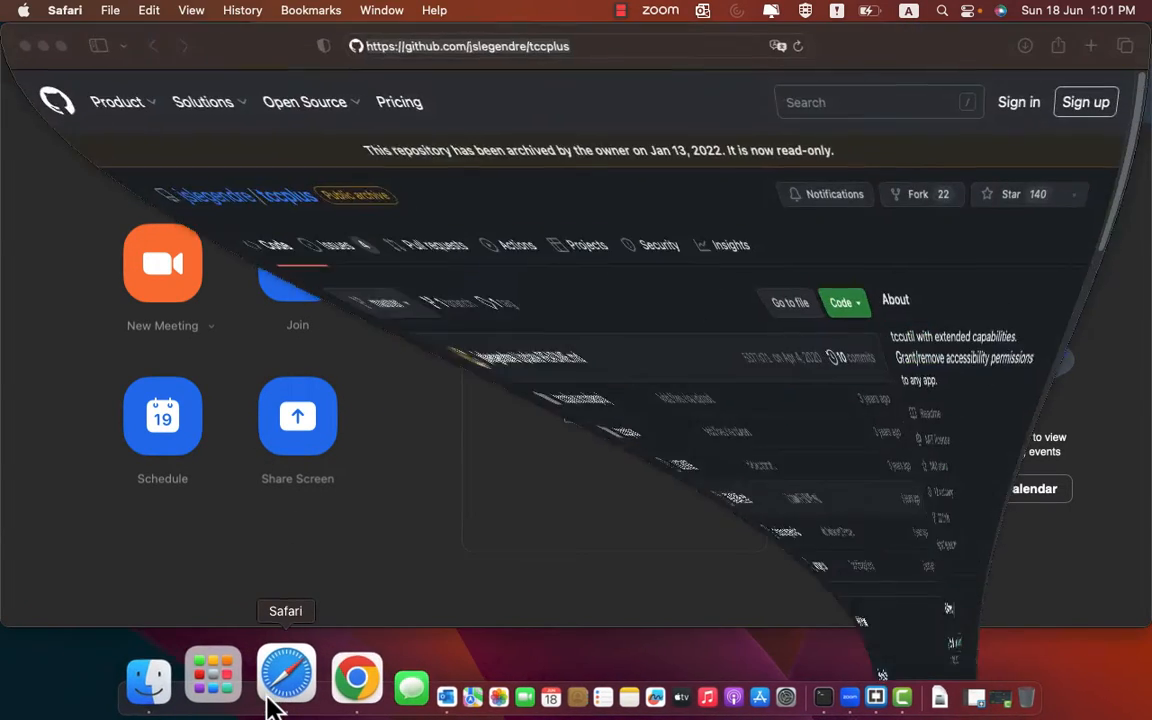
pyautogui.click(287, 675)
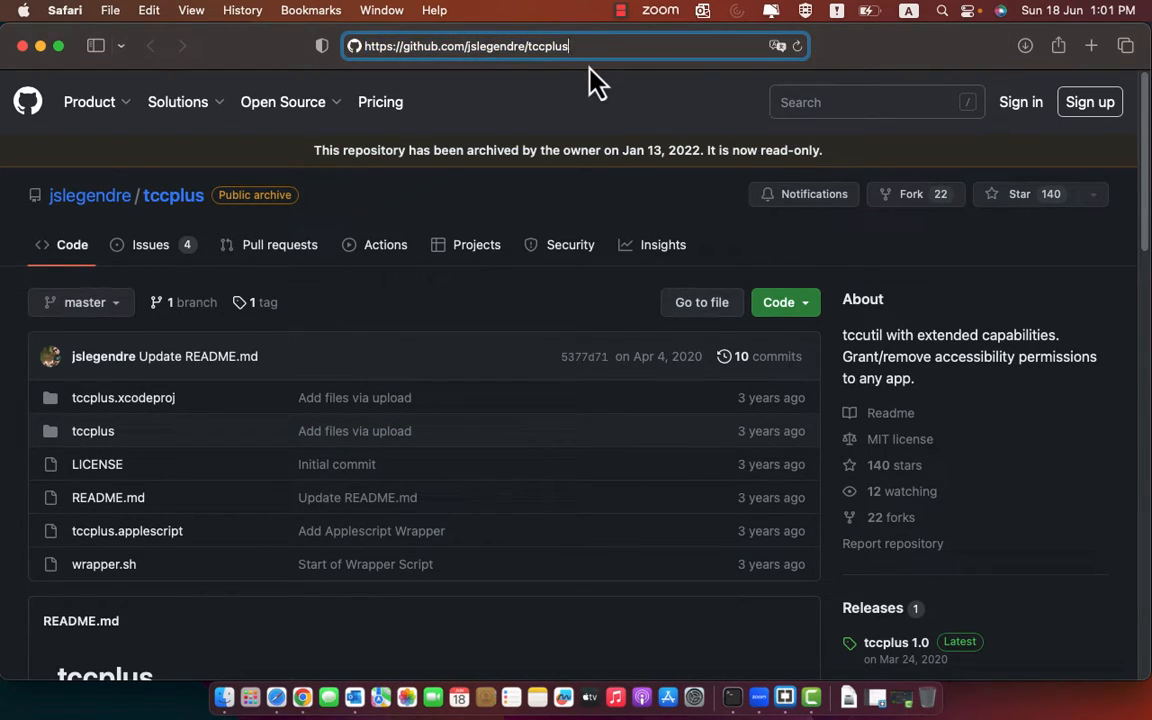
pyautogui.moveTo(1080, 580)
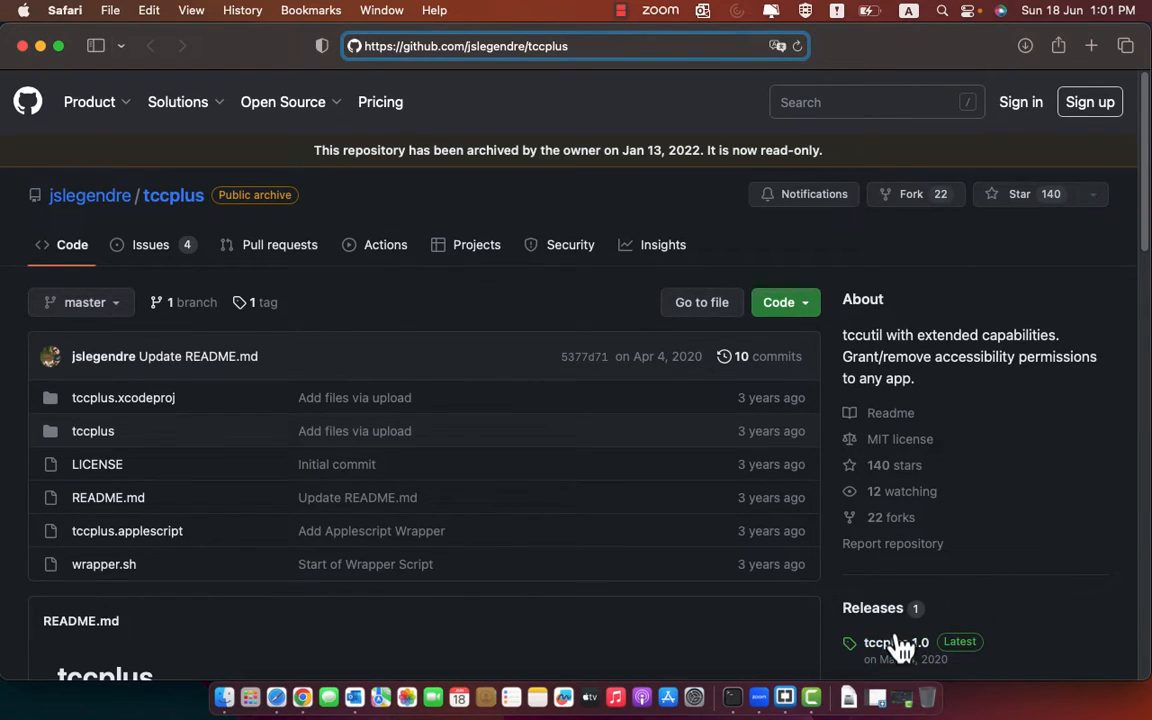
pyautogui.click(895, 642)
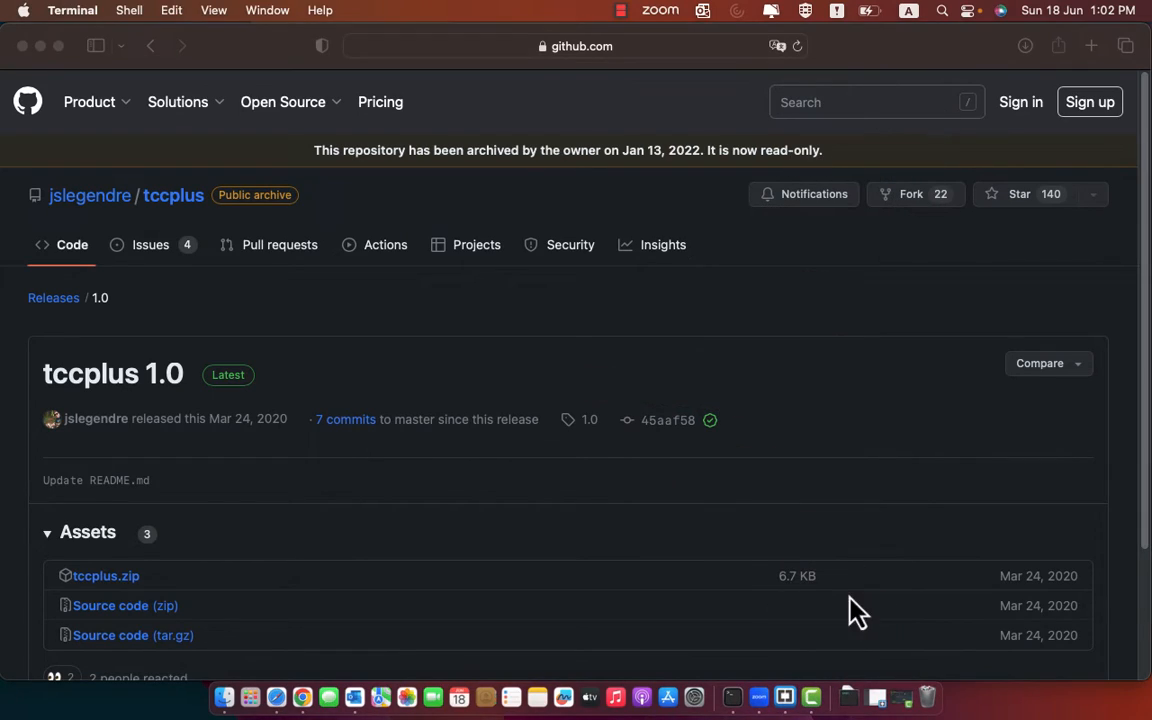
# Step: Launch the downloaded tccplus tool and approve opening it despite the internet warning
pyautogui.click(105, 575)
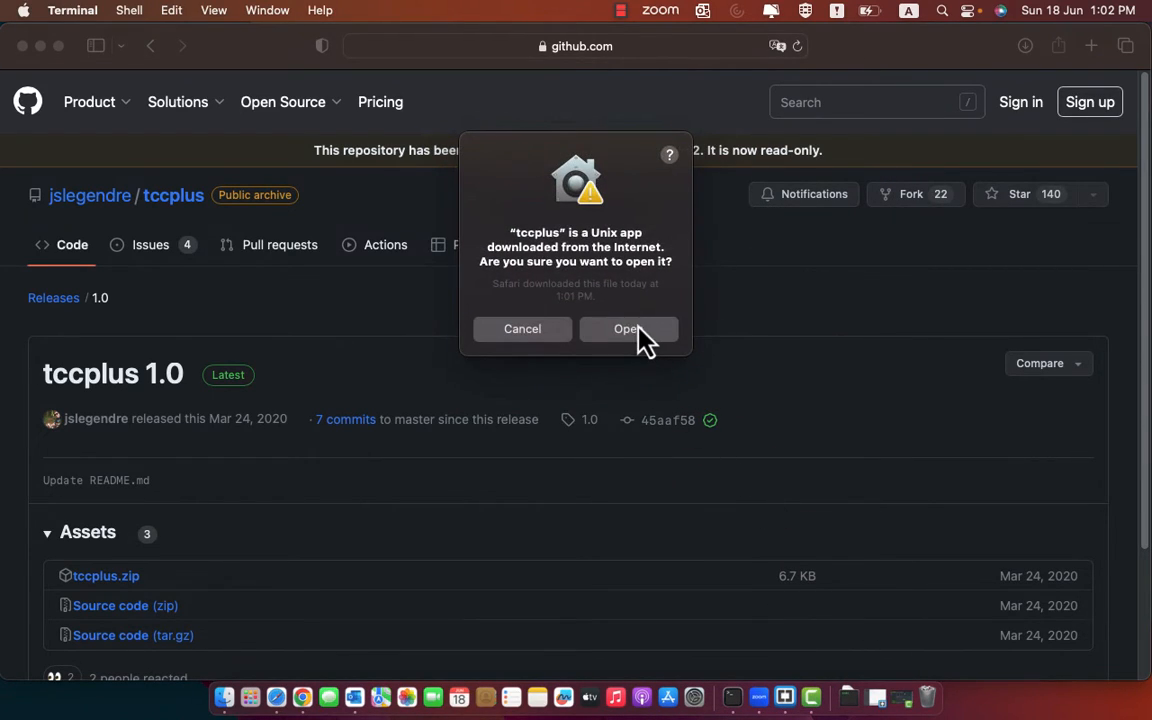
pyautogui.click(628, 329)
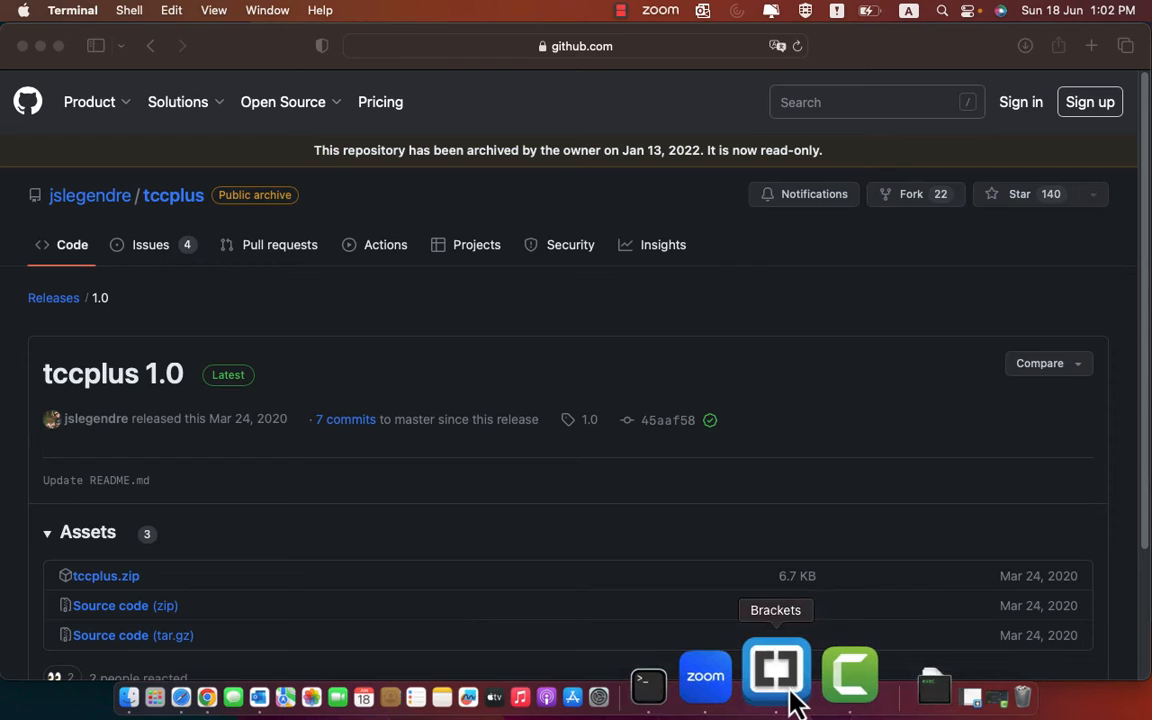
# Step: Open the tccplus notes in Brackets, run 'chmod +x tccplus', and select the applicationName placeholder
pyautogui.click(775, 670)
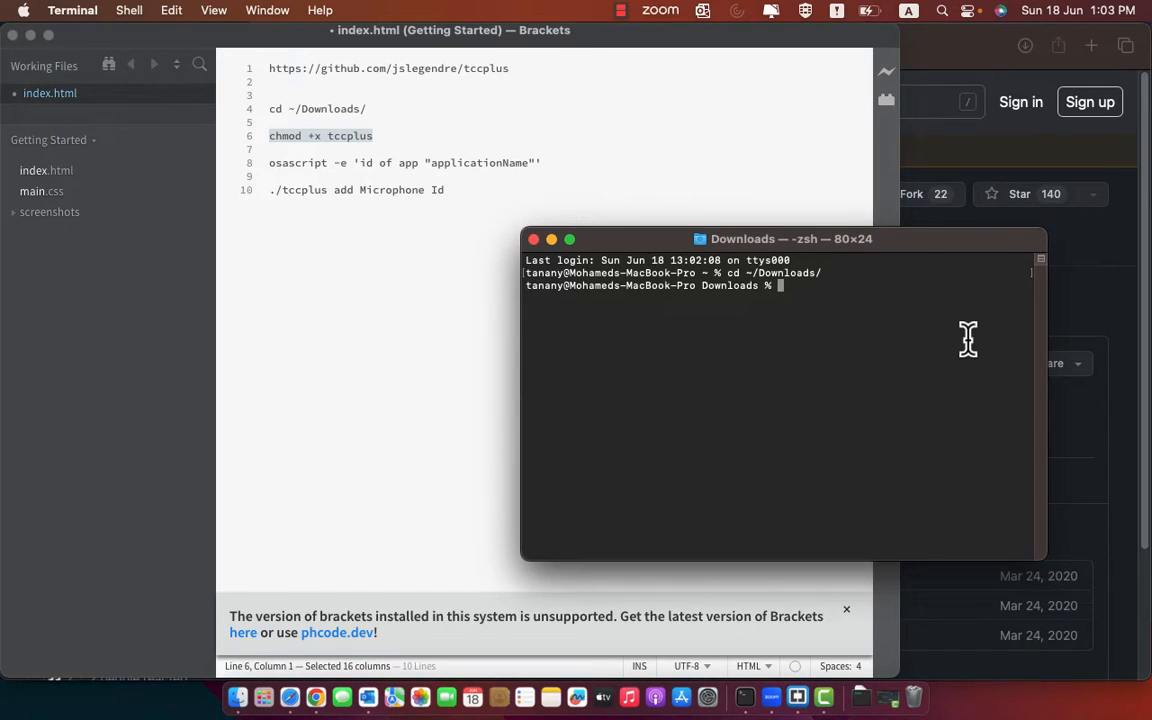
pyautogui.write('chmod +x tccplus')
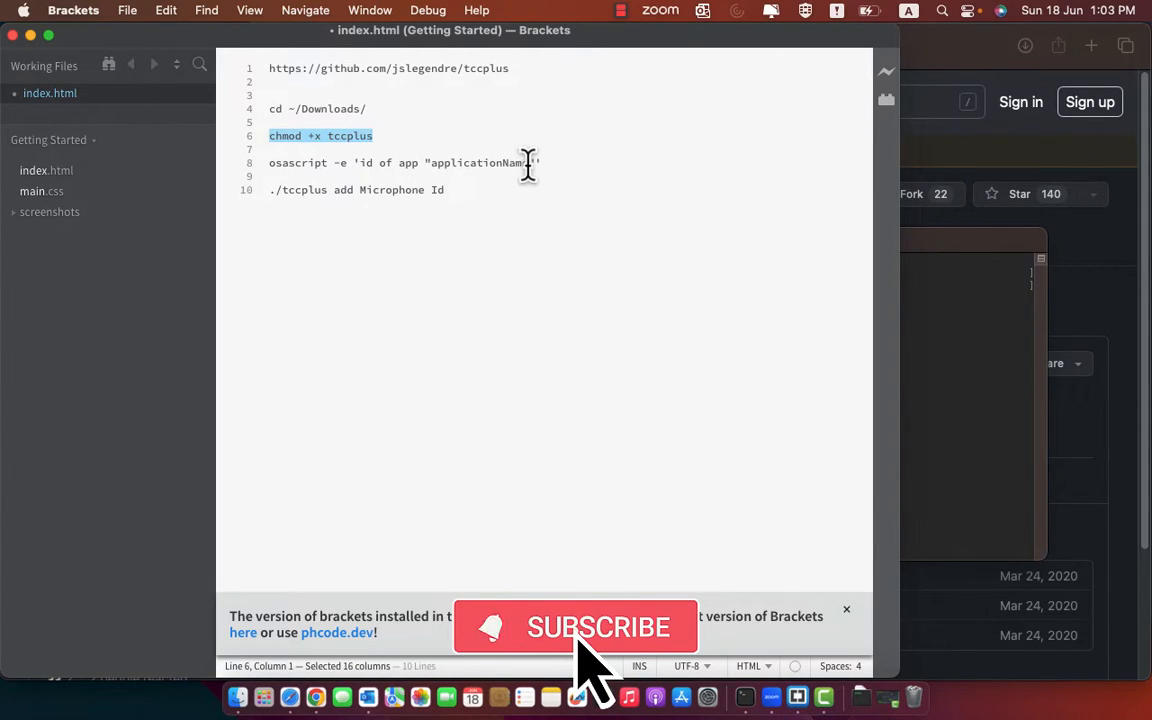
pyautogui.doubleClick(481, 162)
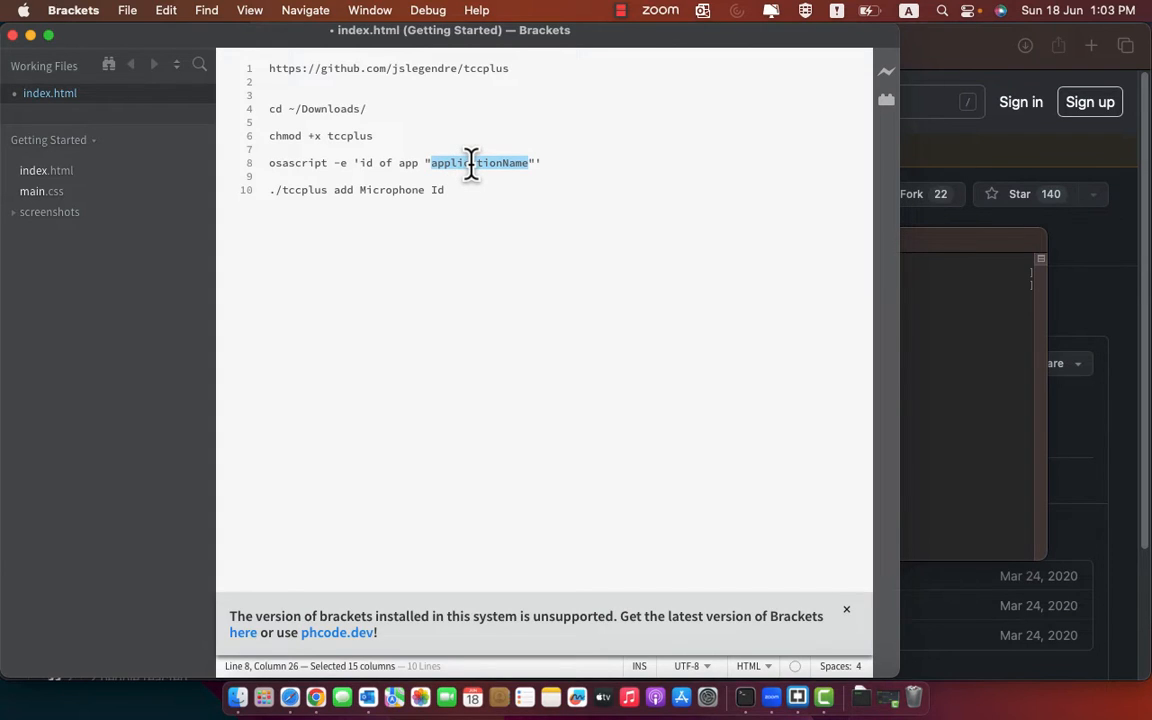
pyautogui.moveTo(270, 675)
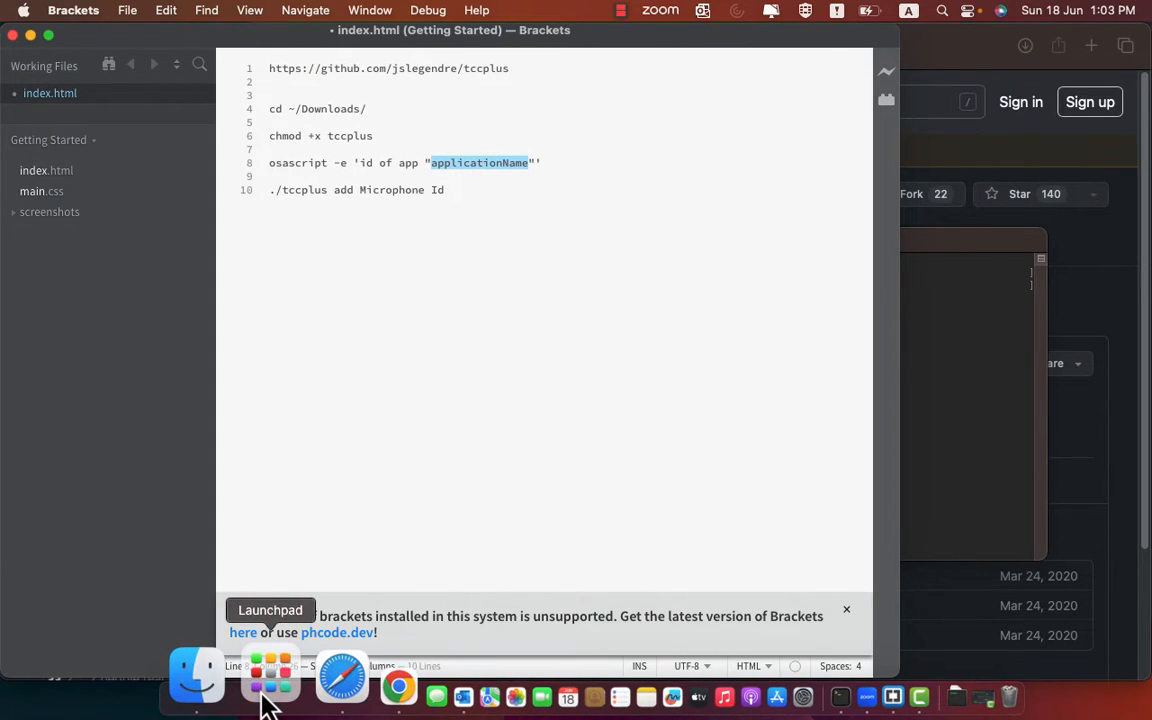
# Step: Open Launchpad to confirm Zoom's app name is zoom.us
pyautogui.click(270, 678)
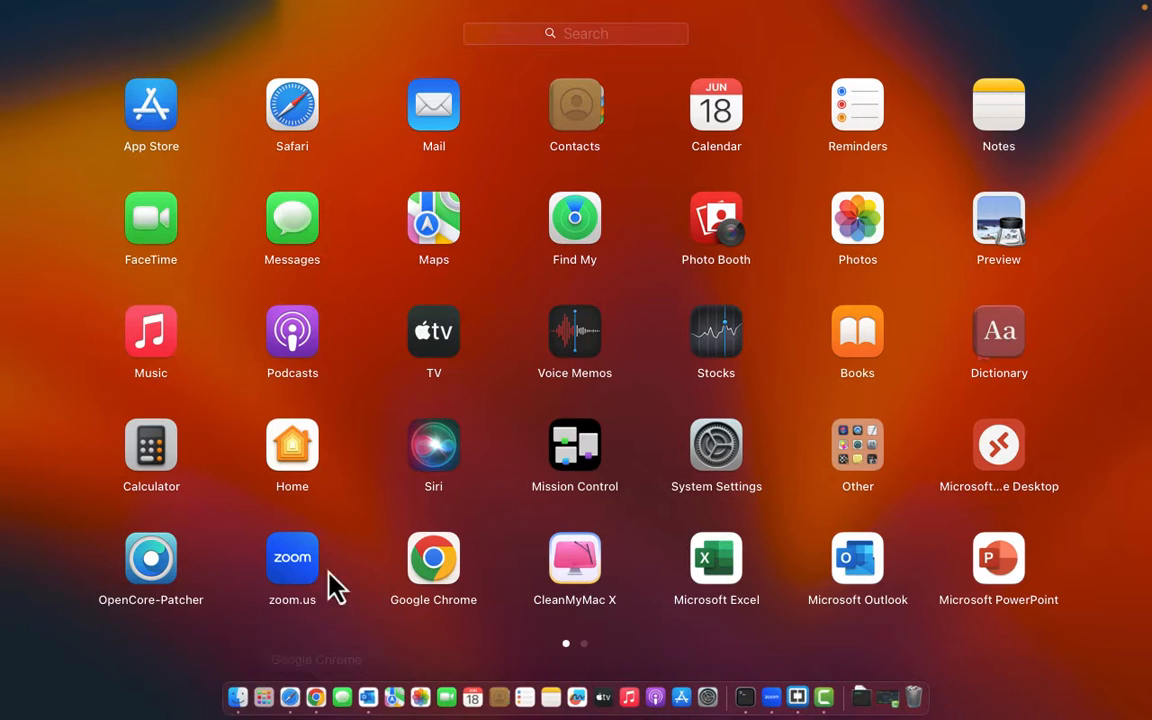
pyautogui.moveTo(360, 630)
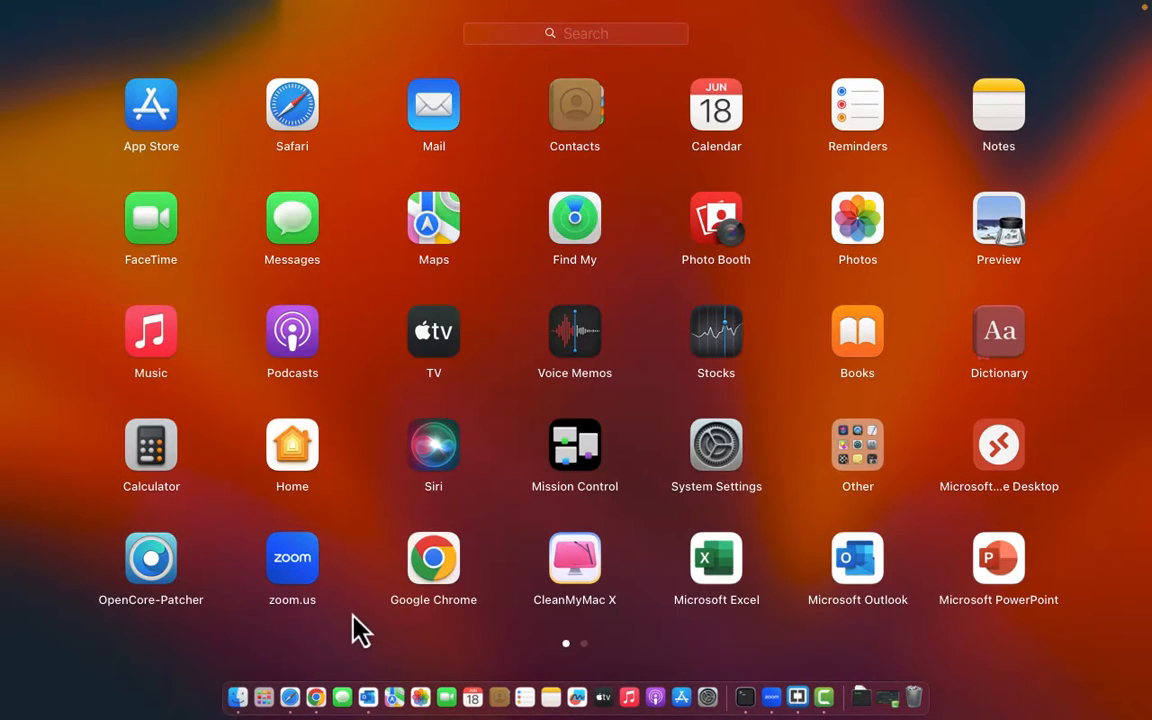
pyautogui.moveTo(265, 575)
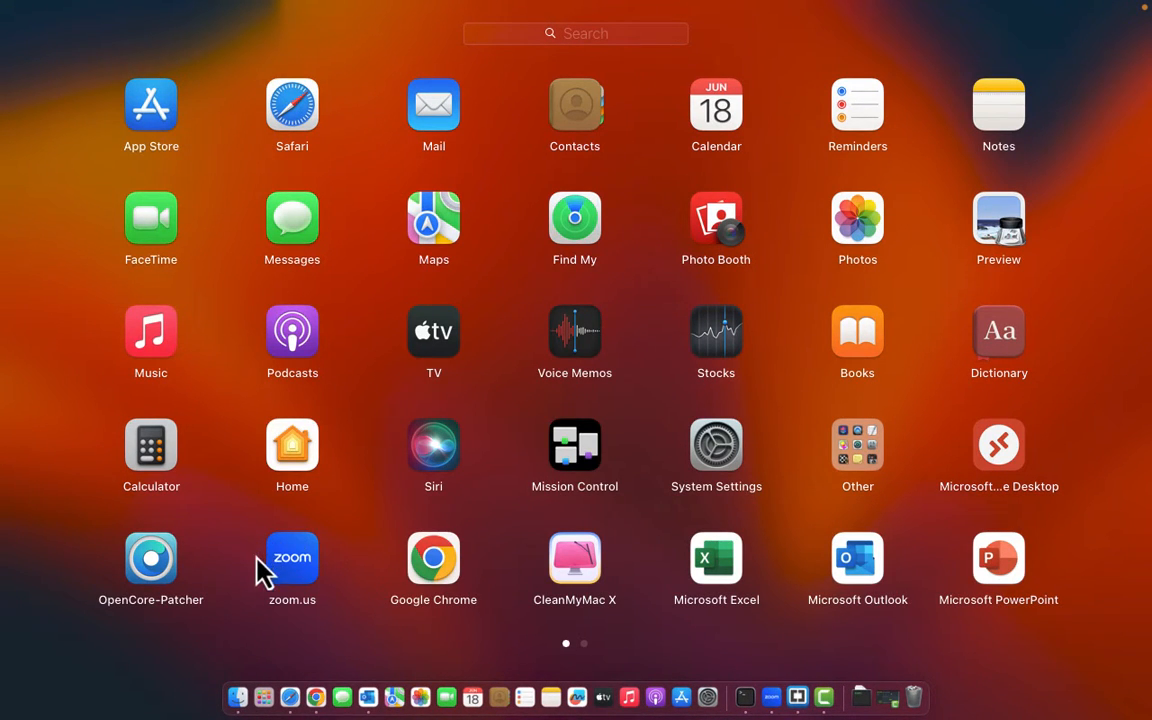
pyautogui.moveTo(247, 615)
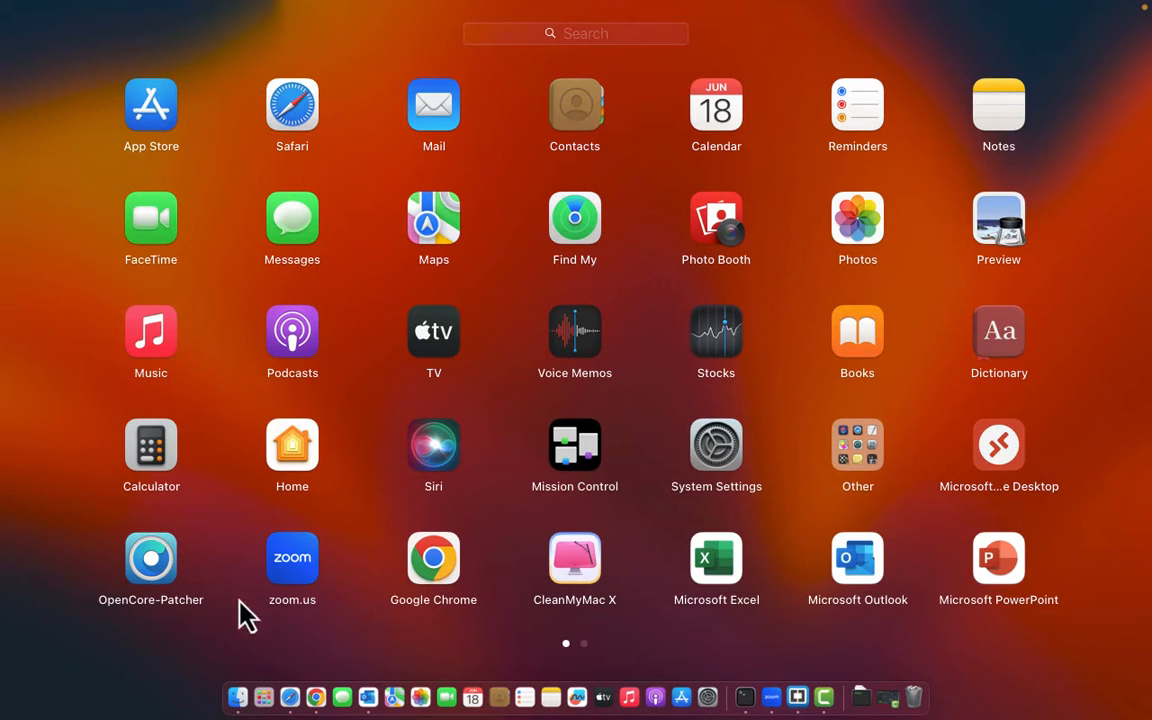
pyautogui.moveTo(303, 625)
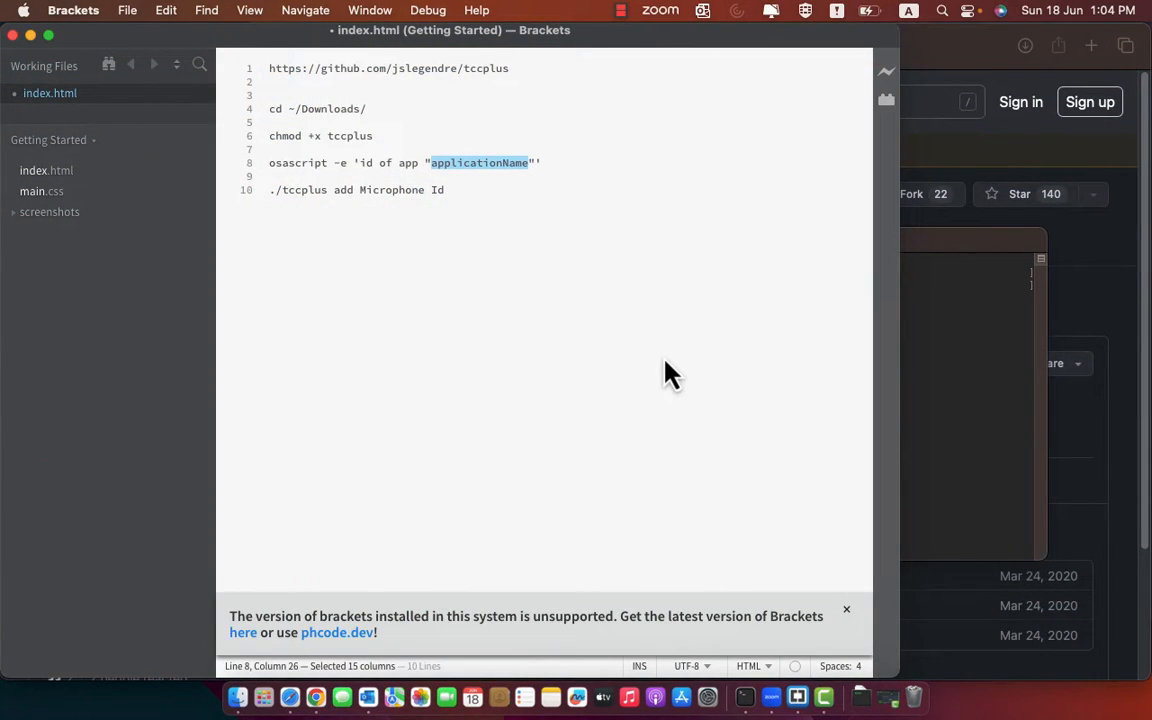
# Step: Fill in 'zoom.us' in the osascript id lookup and run it, returning us.zoom.xos
pyautogui.write('zoom')
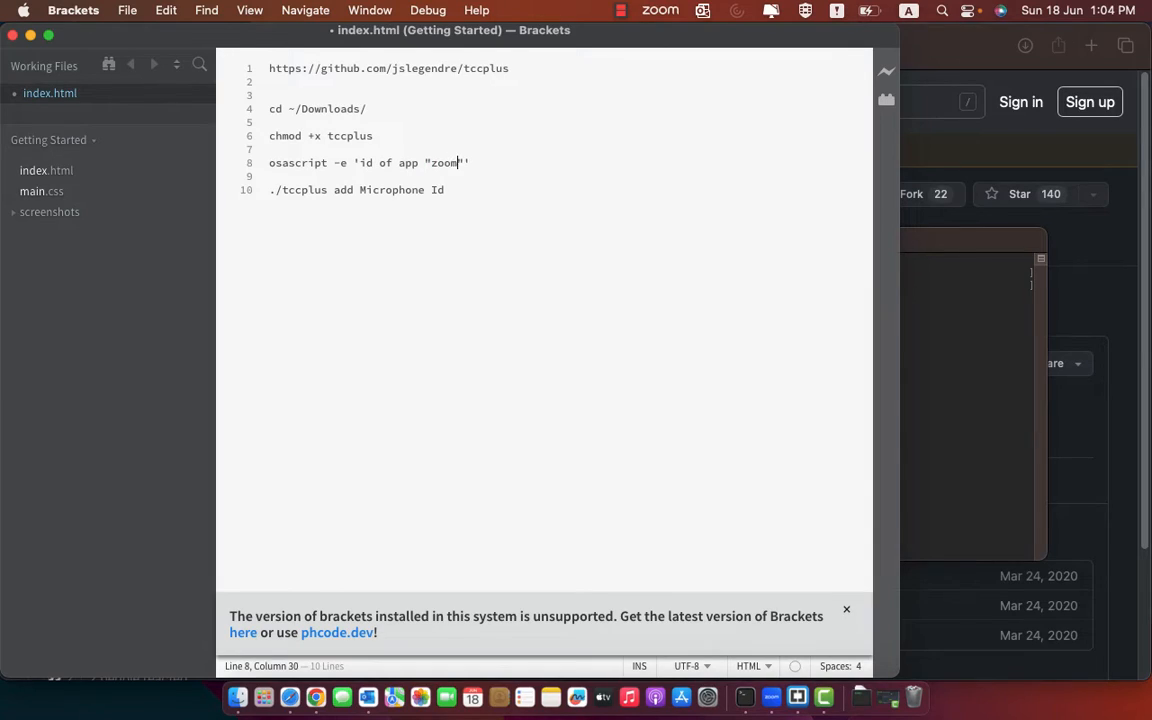
pyautogui.write('.')
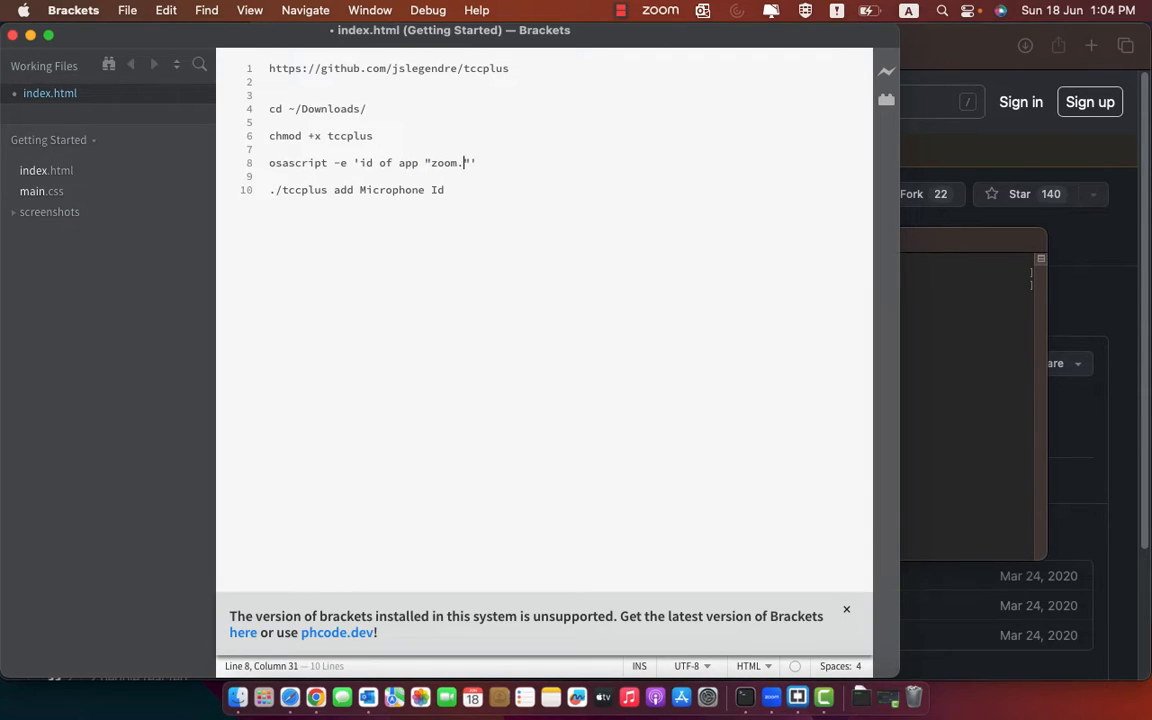
pyautogui.write('us')
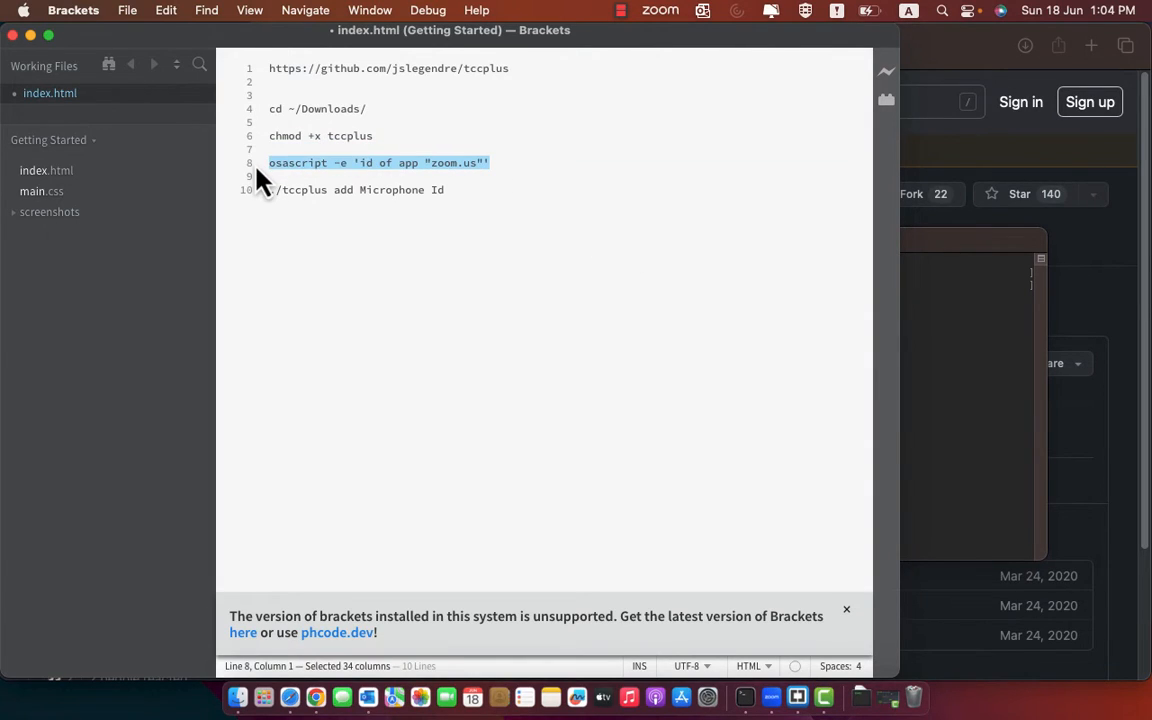
pyautogui.moveTo(852, 336)
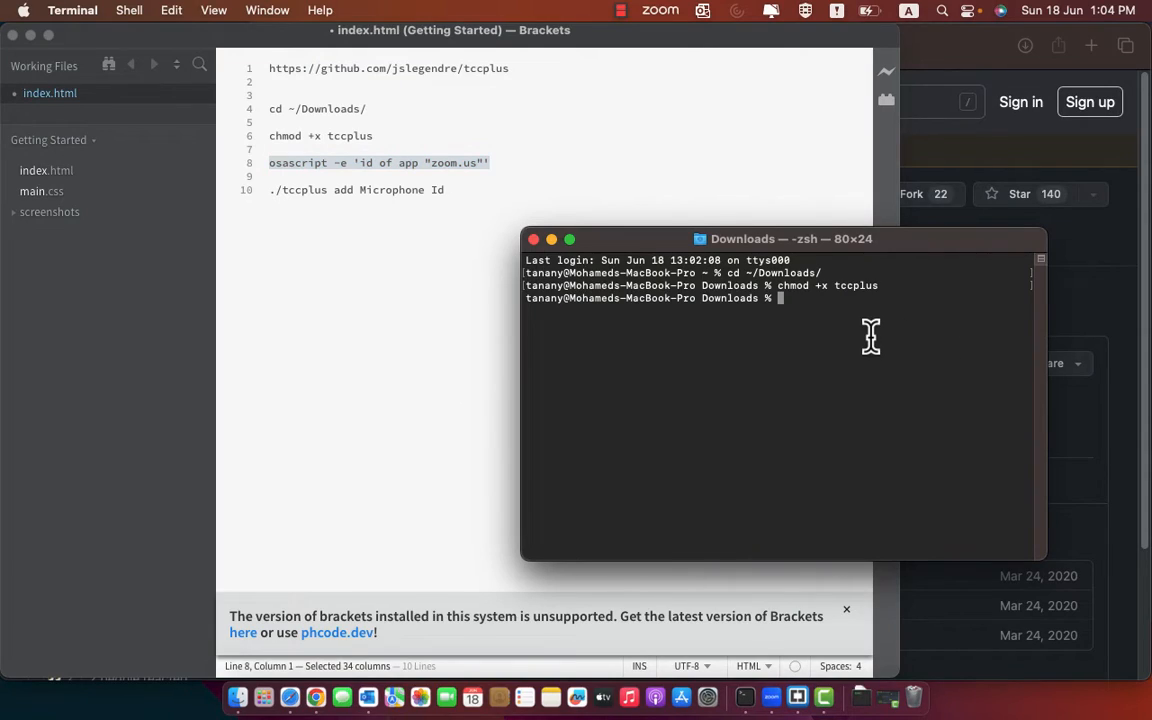
pyautogui.press('Return')
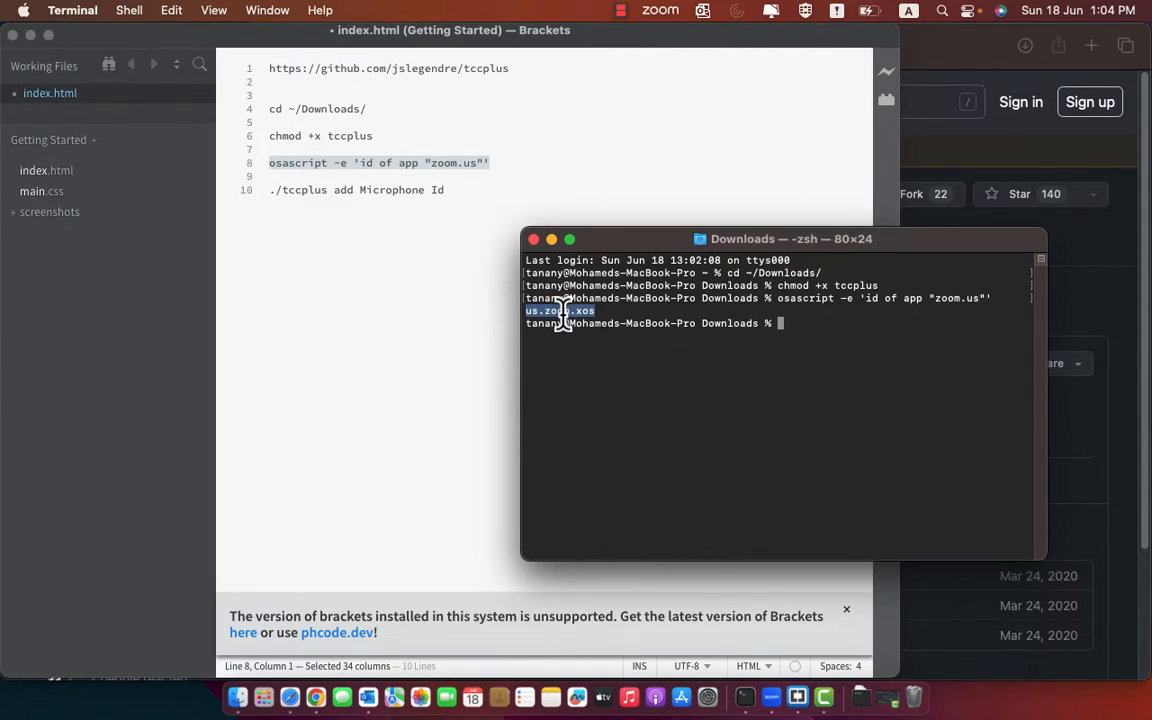
pyautogui.moveTo(575, 400)
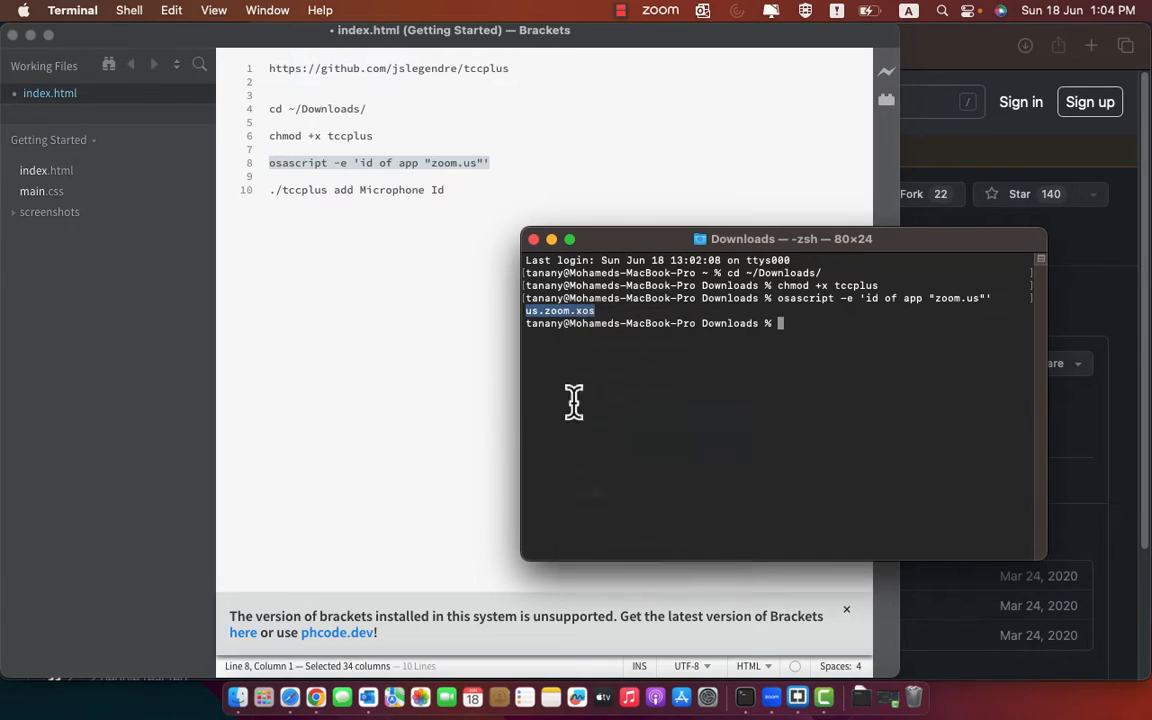
# Step: Replace the Id placeholder with us.zoom.xos and copy the tccplus Microphone grant line
pyautogui.click(475, 315)
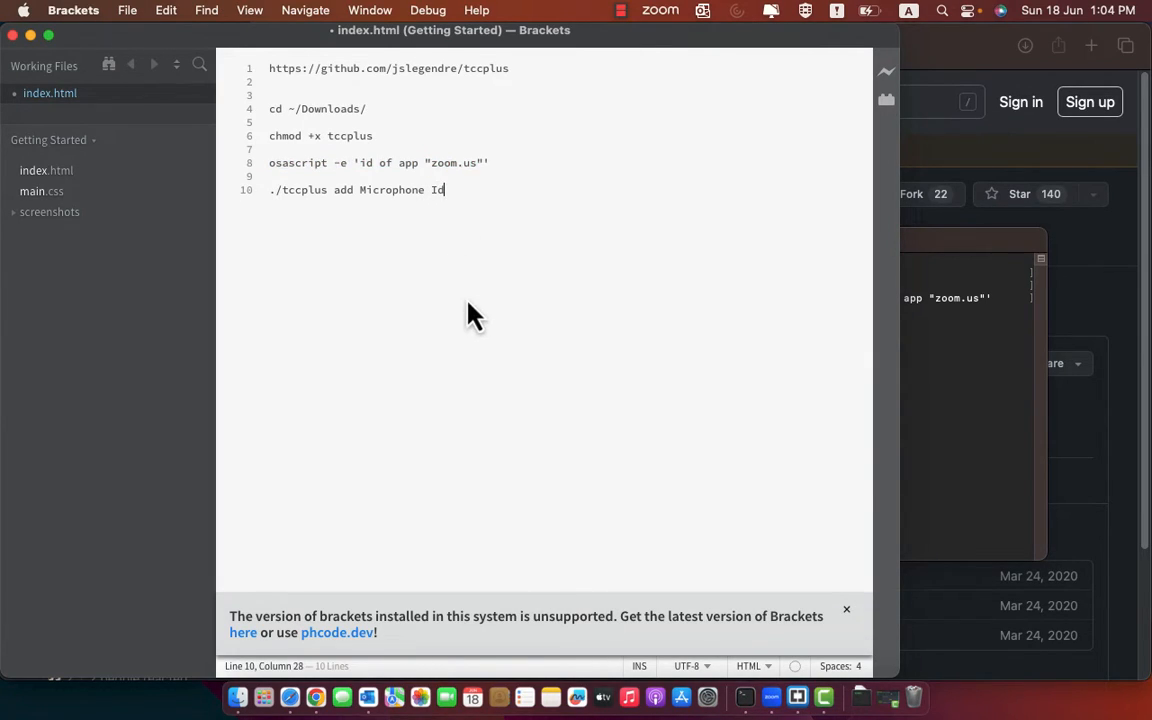
pyautogui.press('backspace')
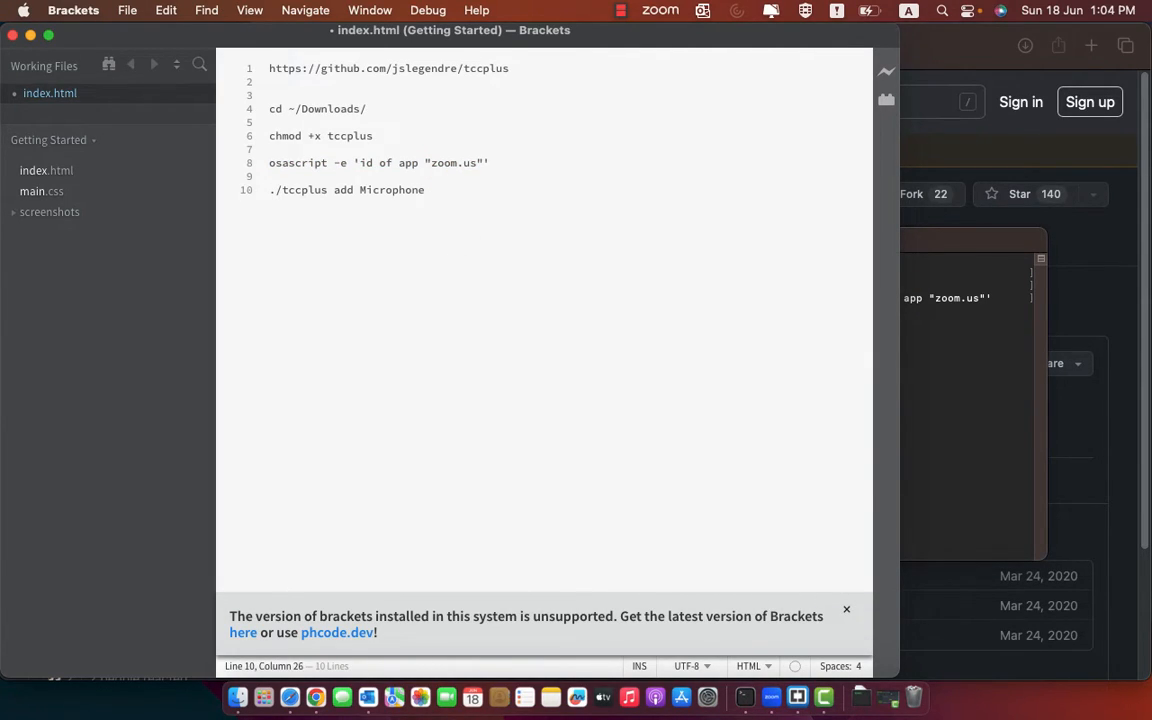
pyautogui.write('us.zoom.xos')
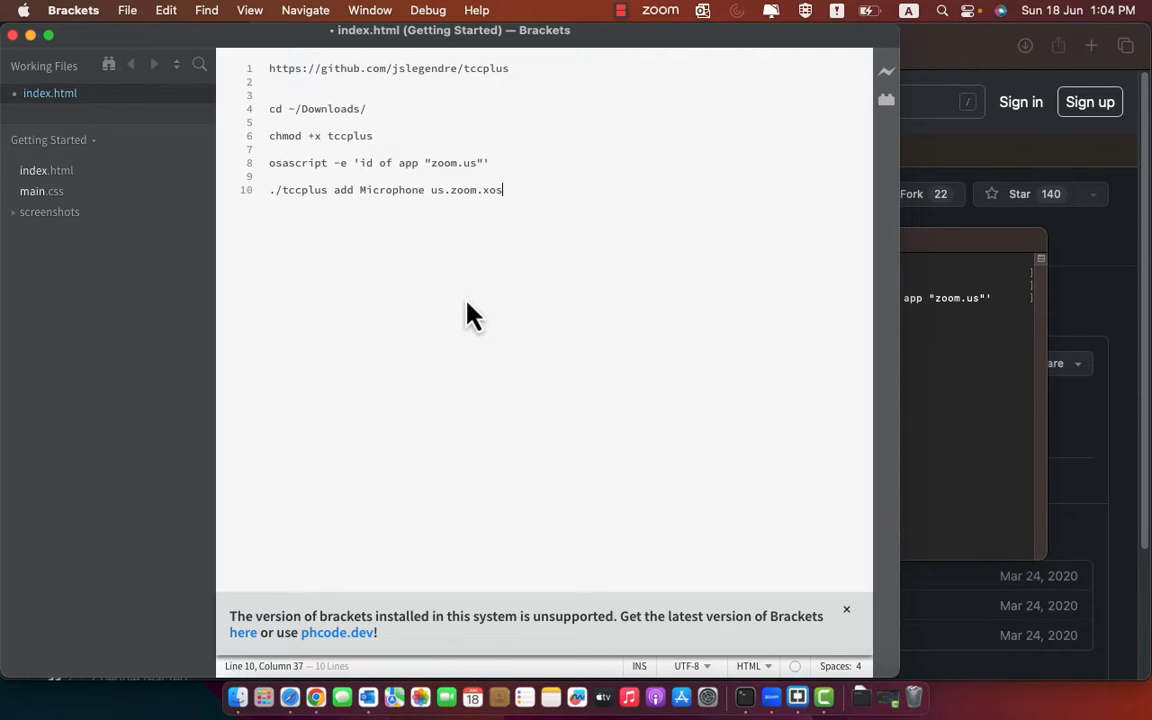
pyautogui.doubleClick(478, 190)
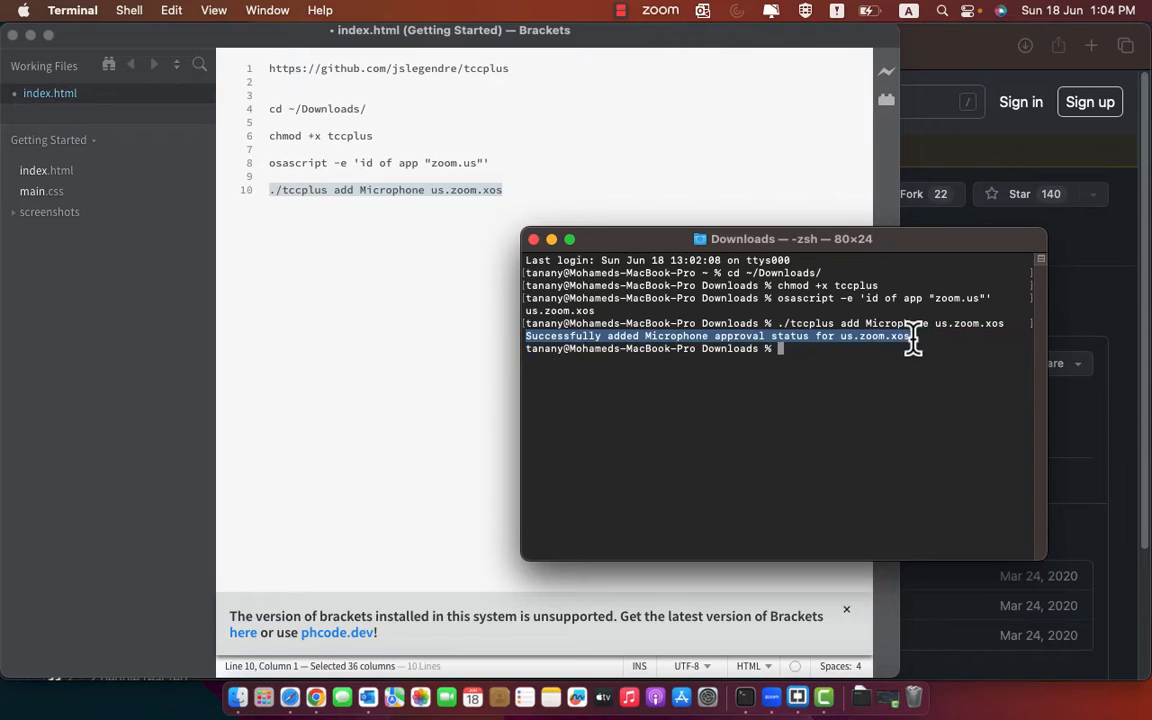
pyautogui.moveTo(709, 675)
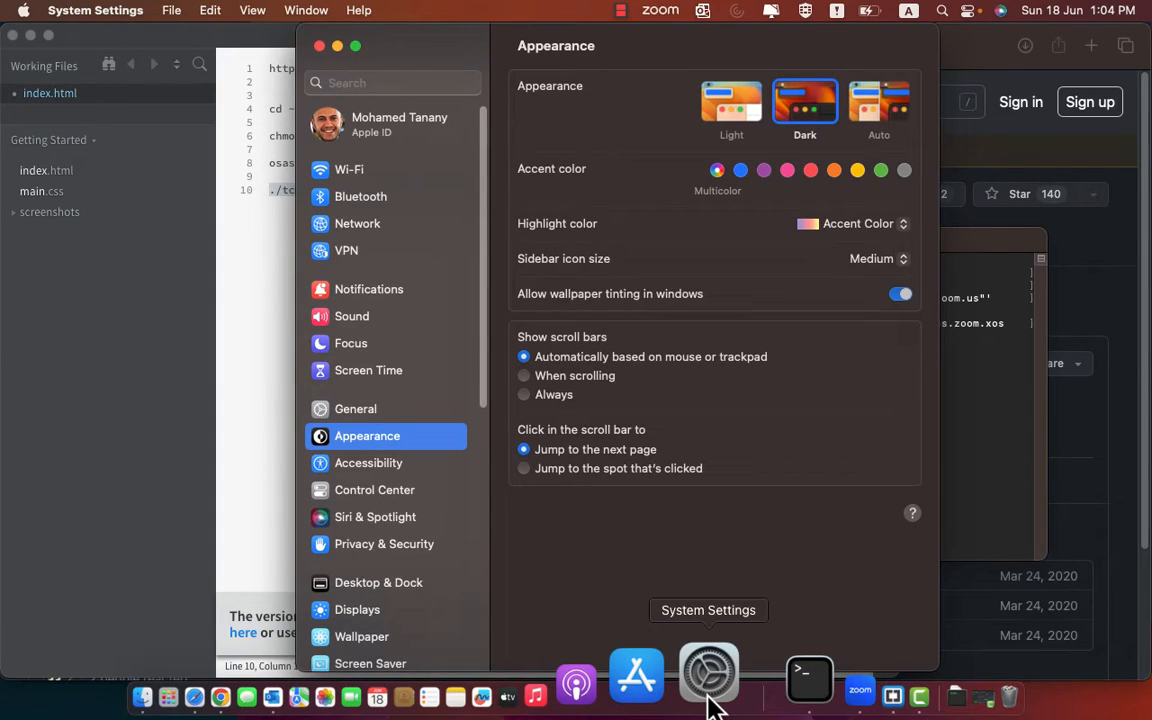
# Step: Open Privacy & Security > Microphone to see zoom enabled alongside Camtasia 2023
pyautogui.click(384, 543)
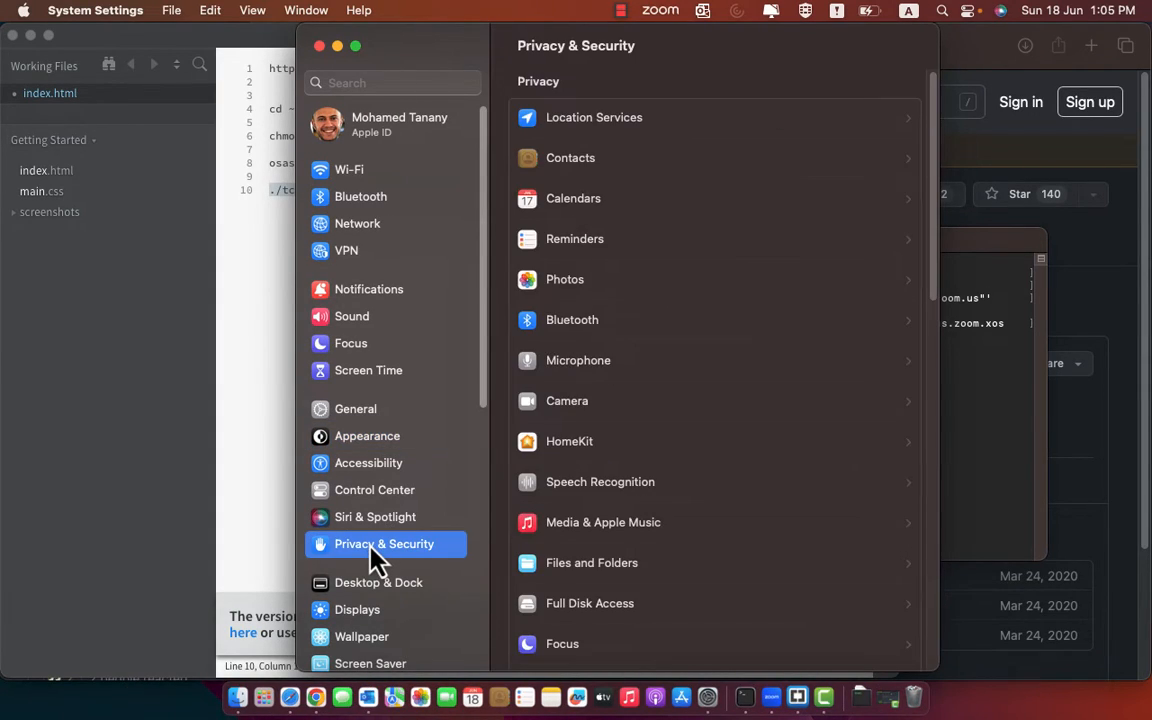
pyautogui.click(578, 360)
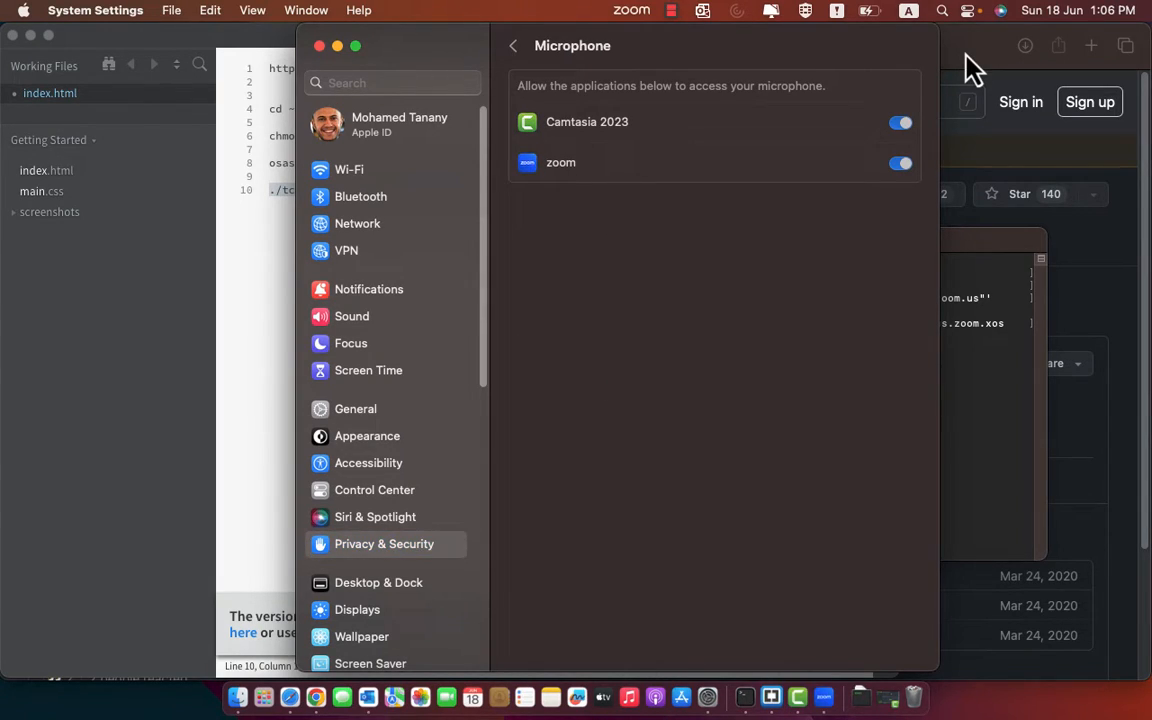
pyautogui.moveTo(510, 233)
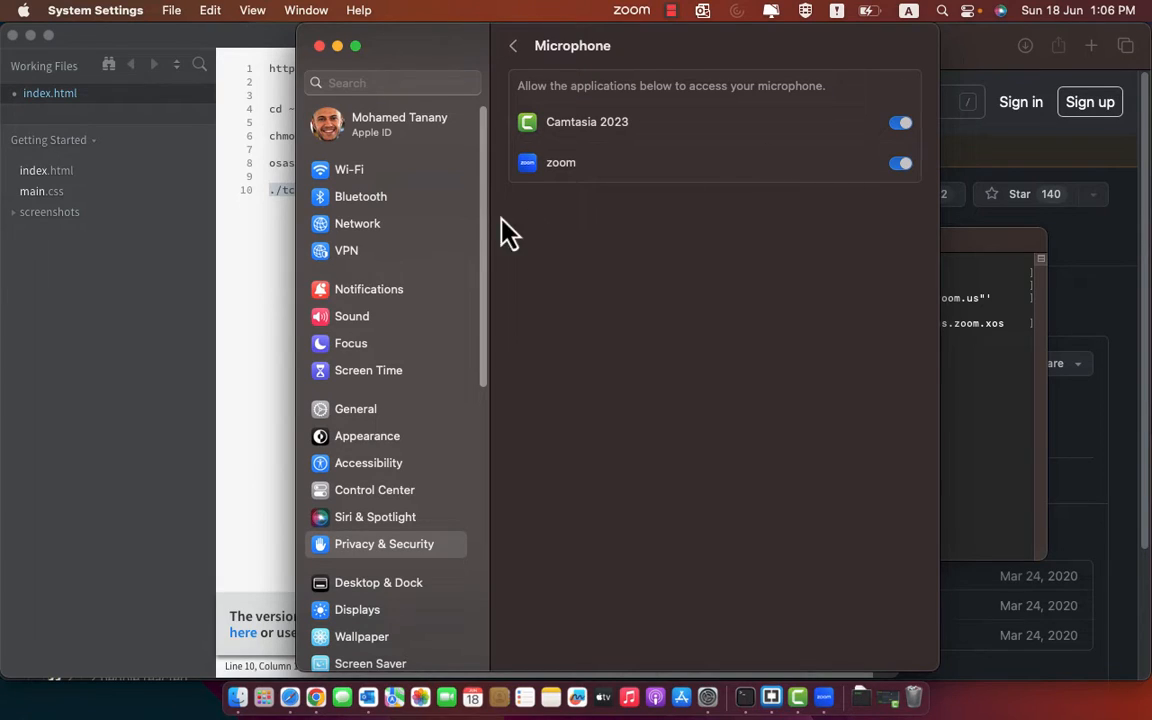
pyautogui.moveTo(290, 260)
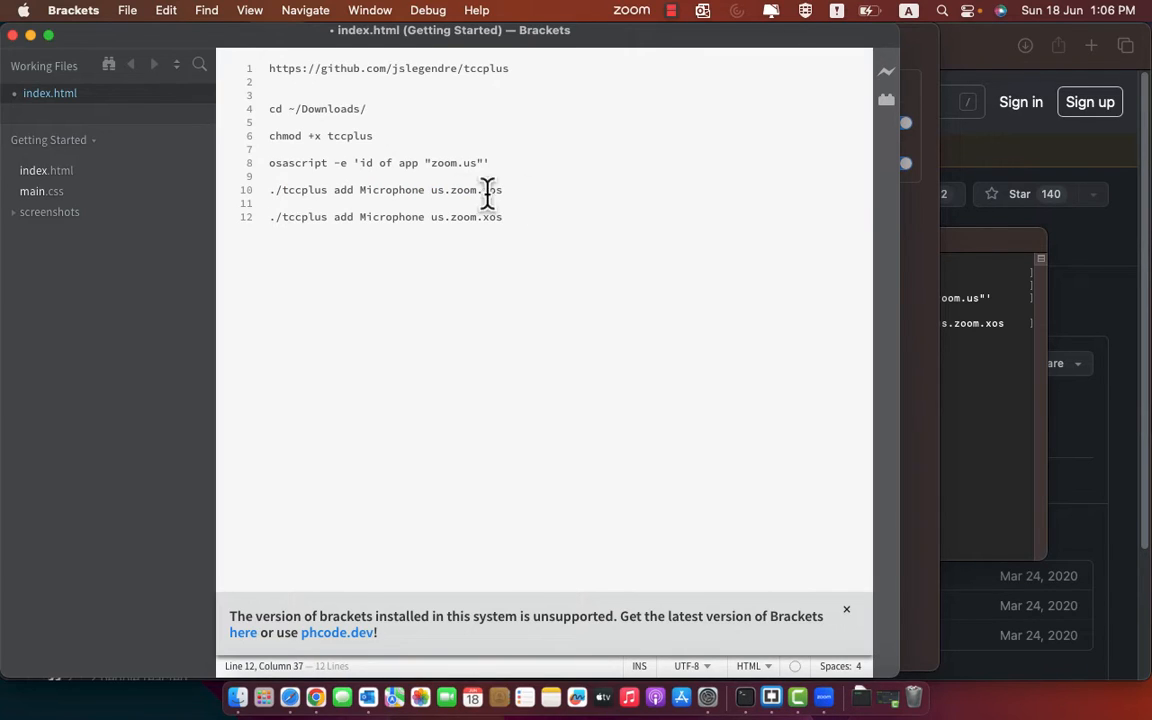
# Step: Change Microphone to Camera in the tccplus line and run the Camera grant for us.zoom.xos
pyautogui.doubleClick(390, 217)
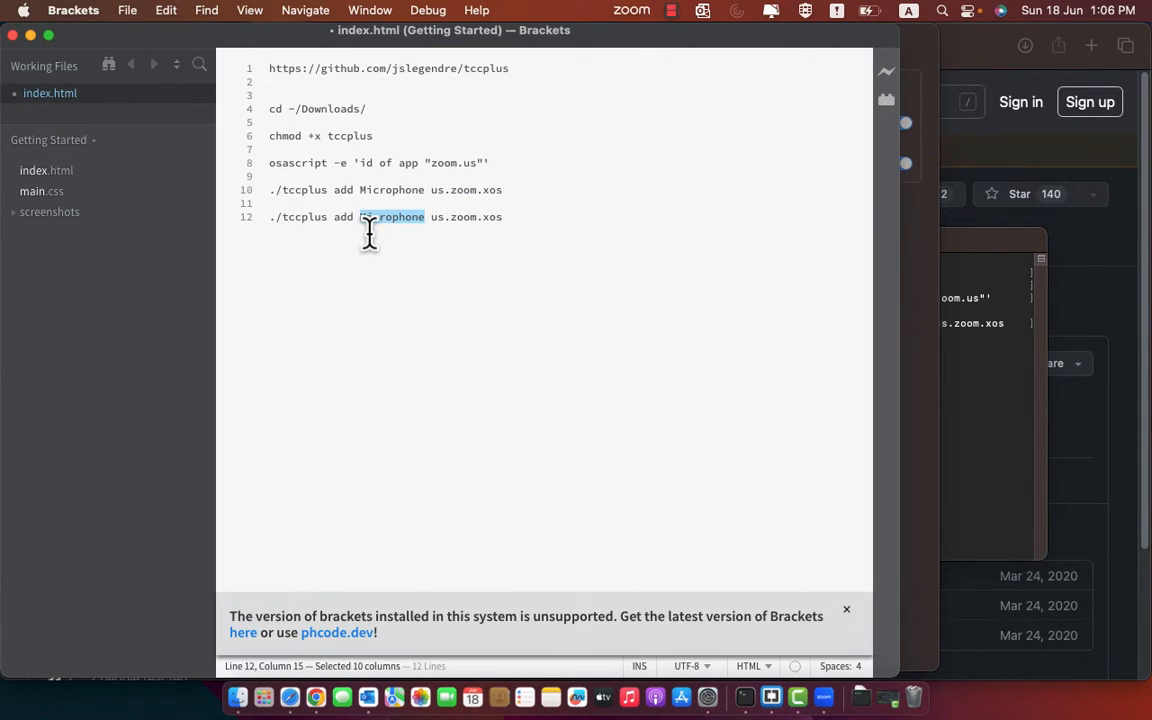
pyautogui.write('Camer')
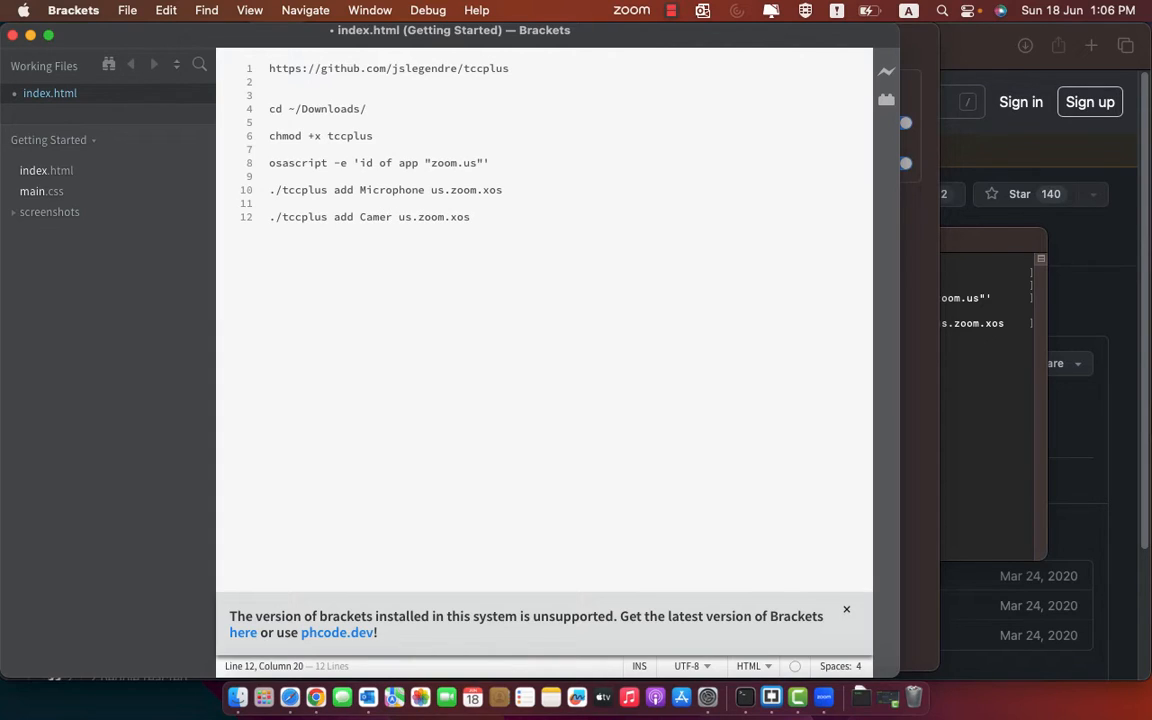
pyautogui.write('a')
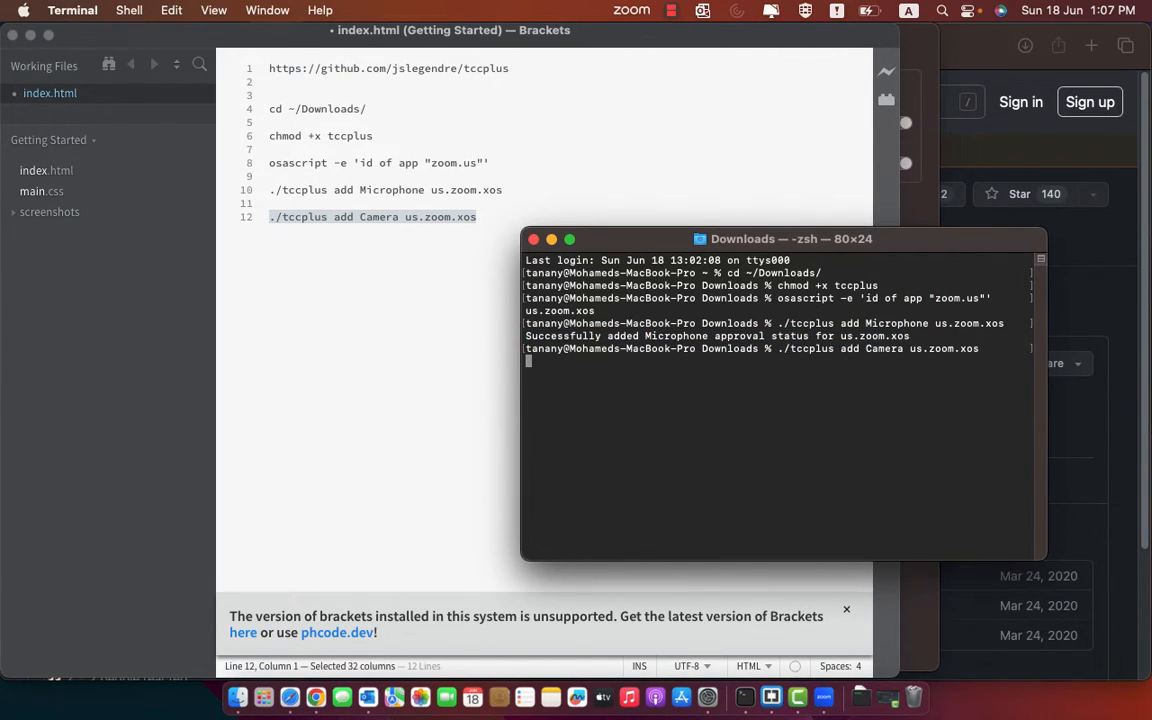
pyautogui.press('Return')
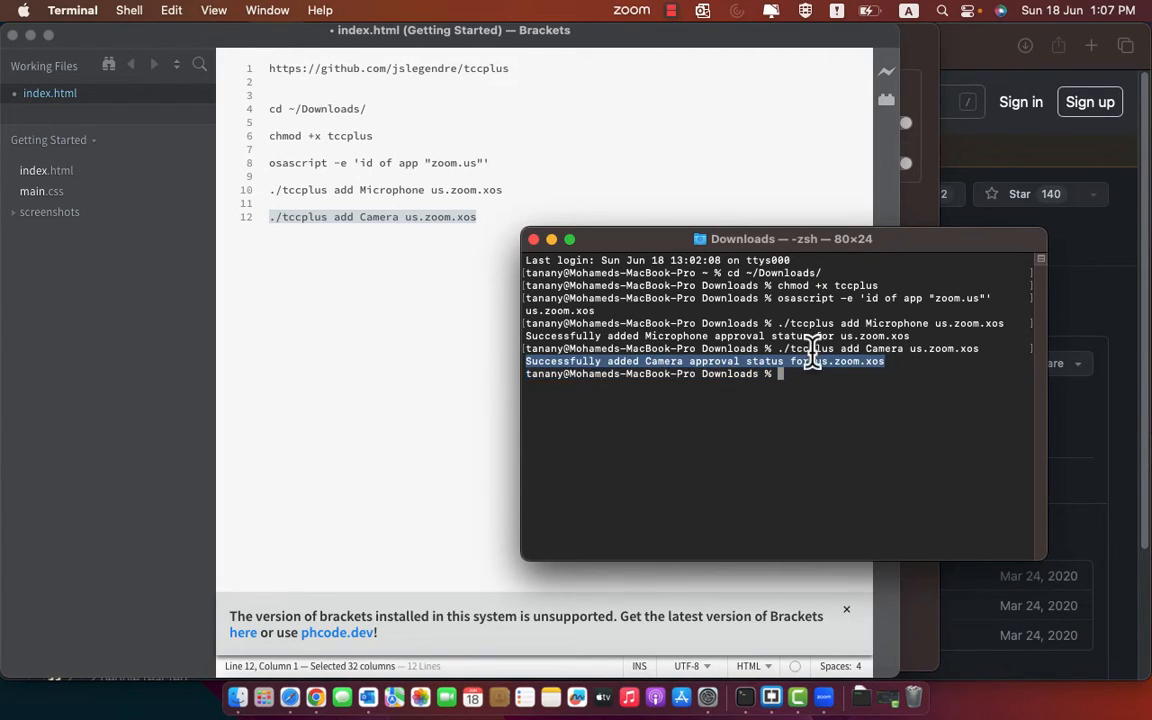
pyautogui.moveTo(450, 307)
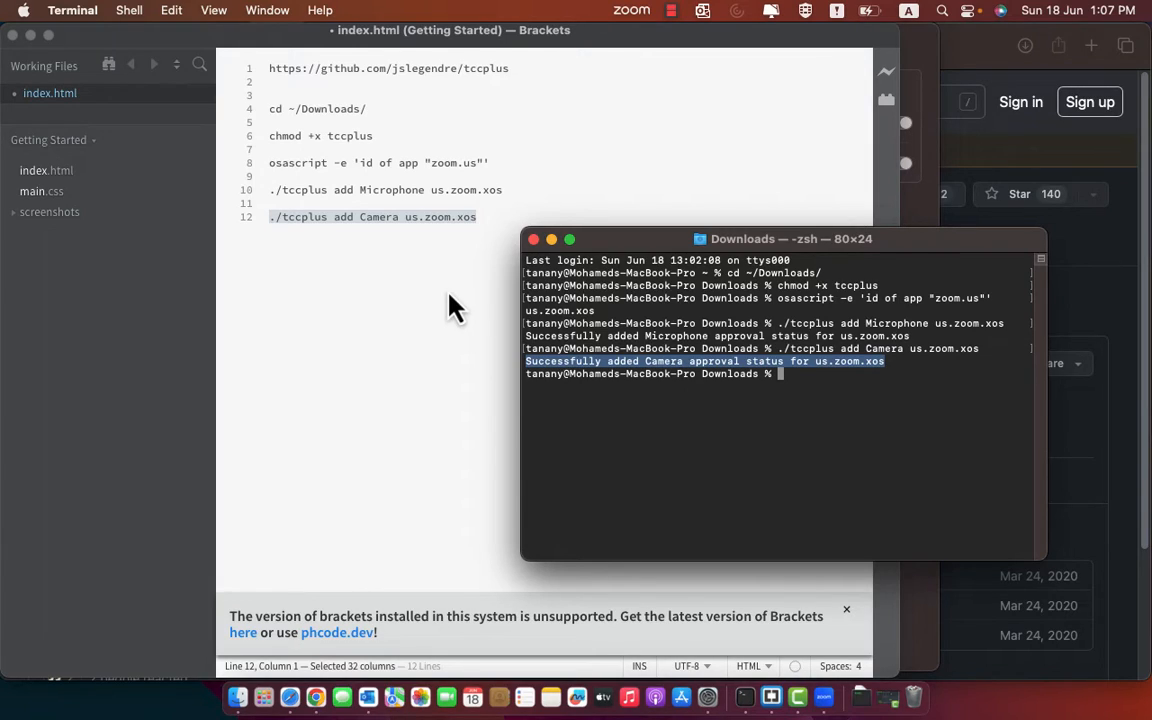
# Step: Change the lookup command's app name to 'Camtasia 2023' and run it, returning com.techsmith.camtasia2023
pyautogui.click(400, 216)
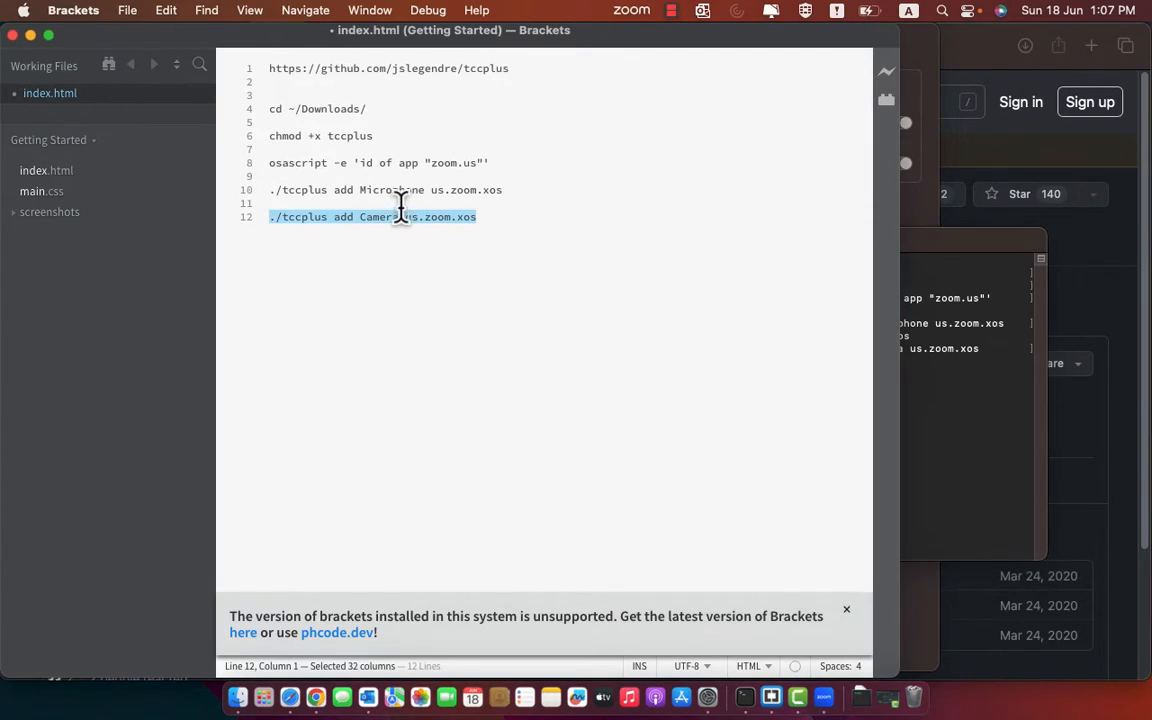
pyautogui.click(497, 217)
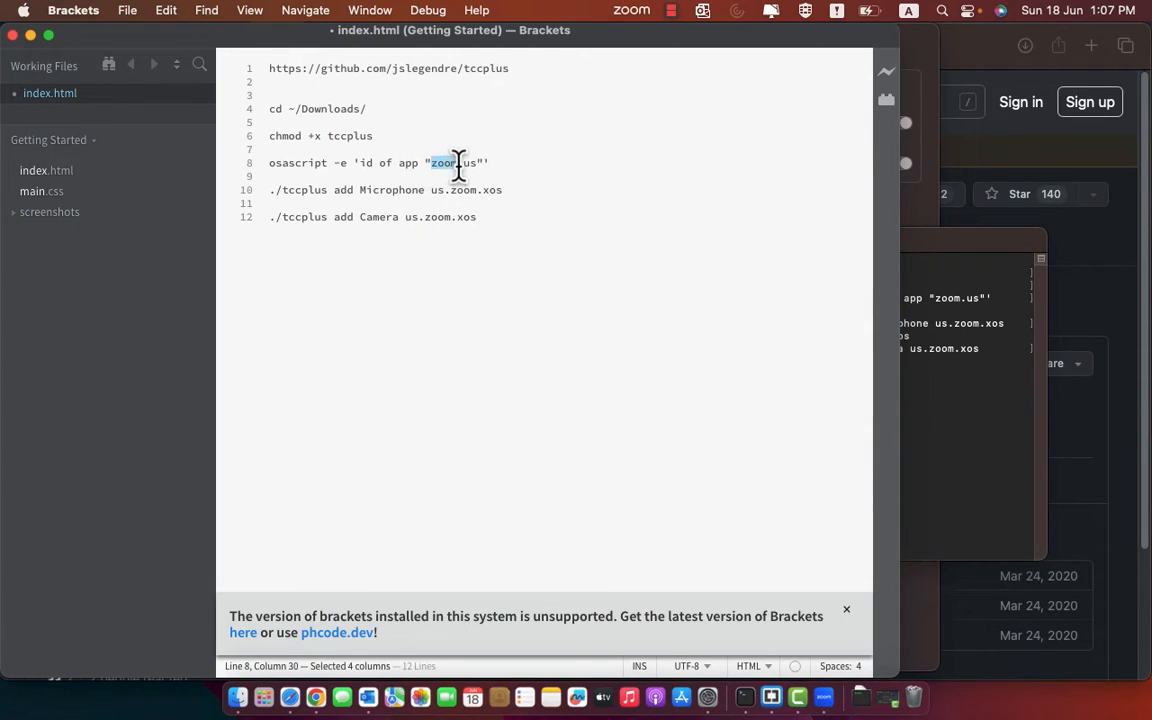
pyautogui.write('C')
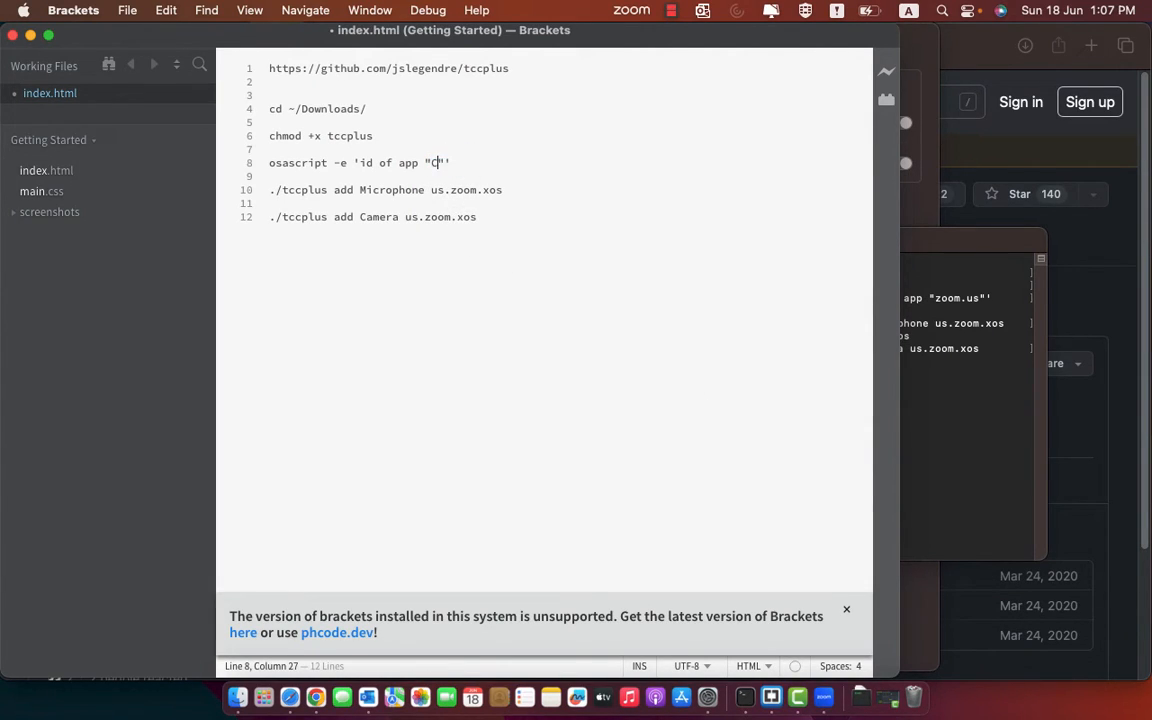
pyautogui.write('Camtasia')
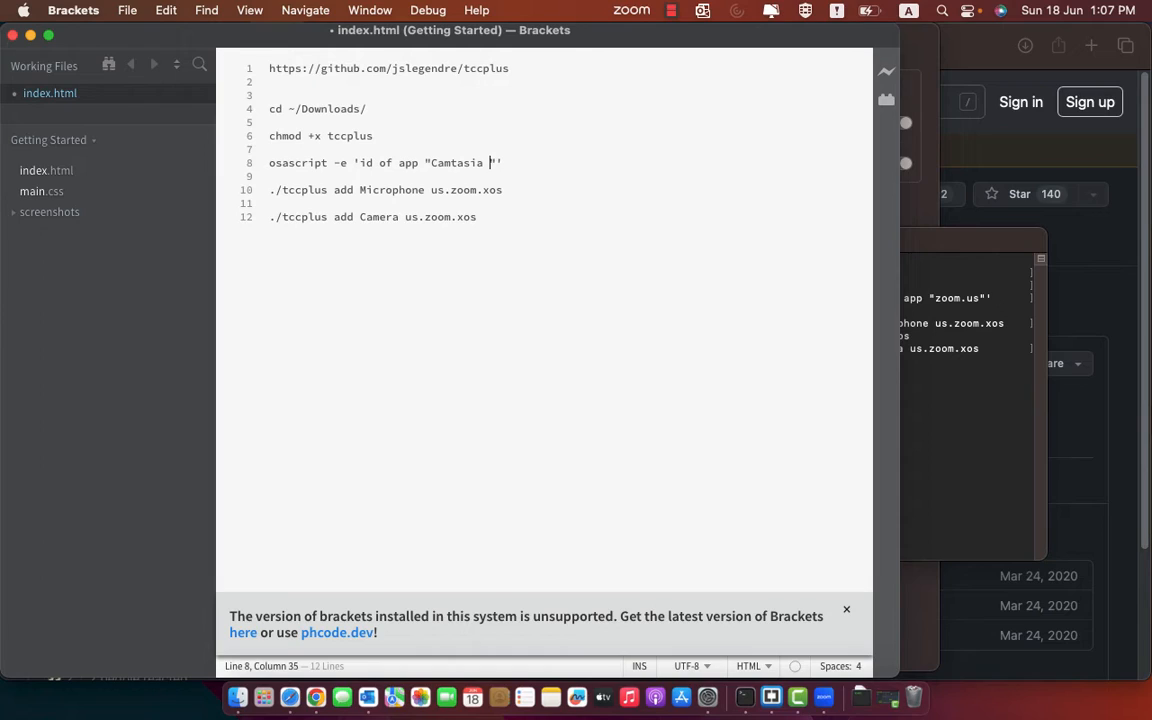
pyautogui.write('2023')
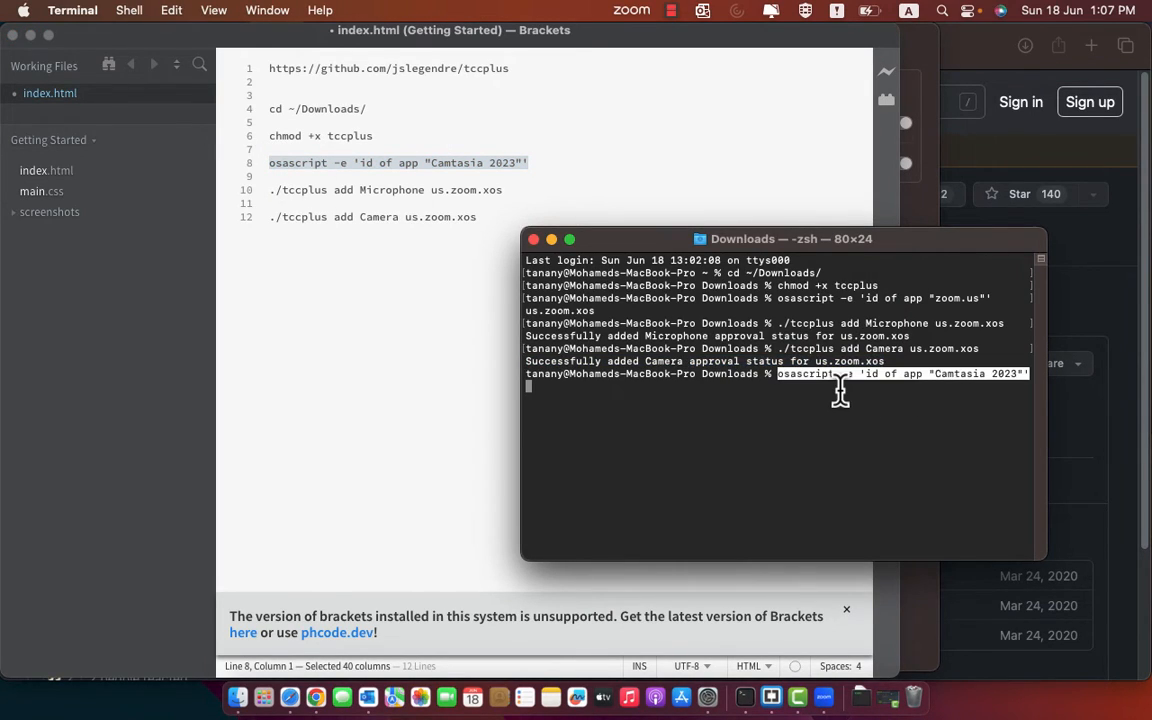
pyautogui.press('Return')
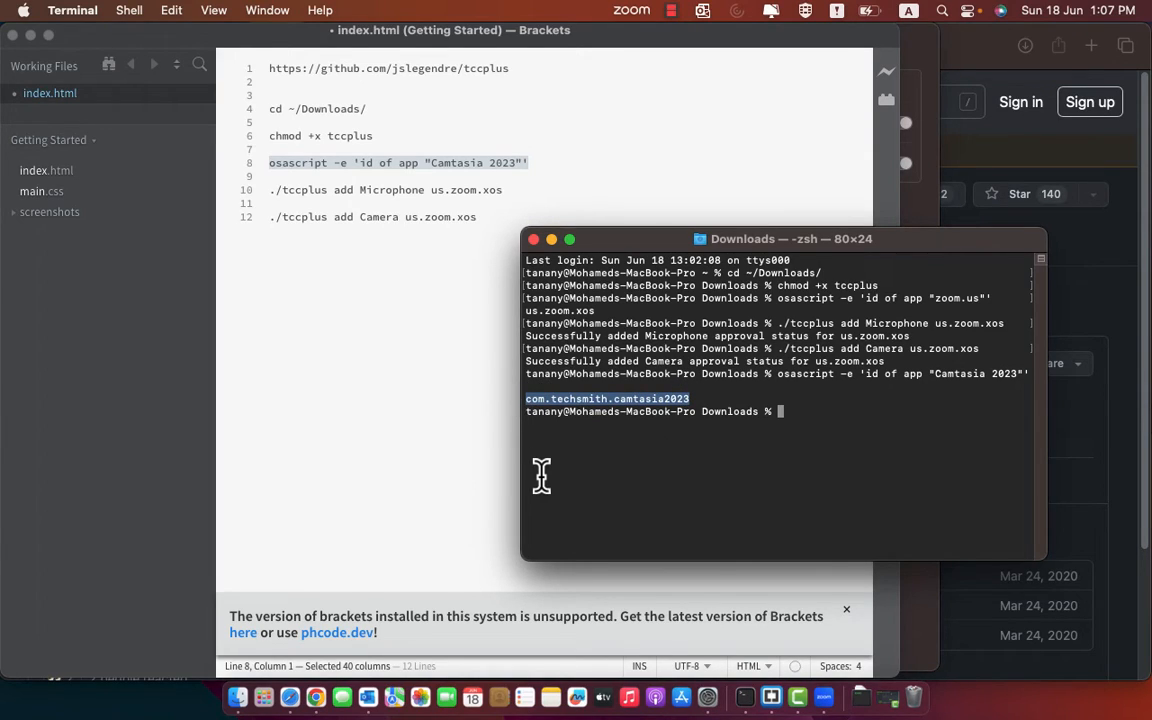
# Step: Copy com.techsmith.camtasia2023 into './tccplus add Microphone com.techsmith.camtasia2023' and select Camera on the camera line
pyautogui.rightClick(605, 399)
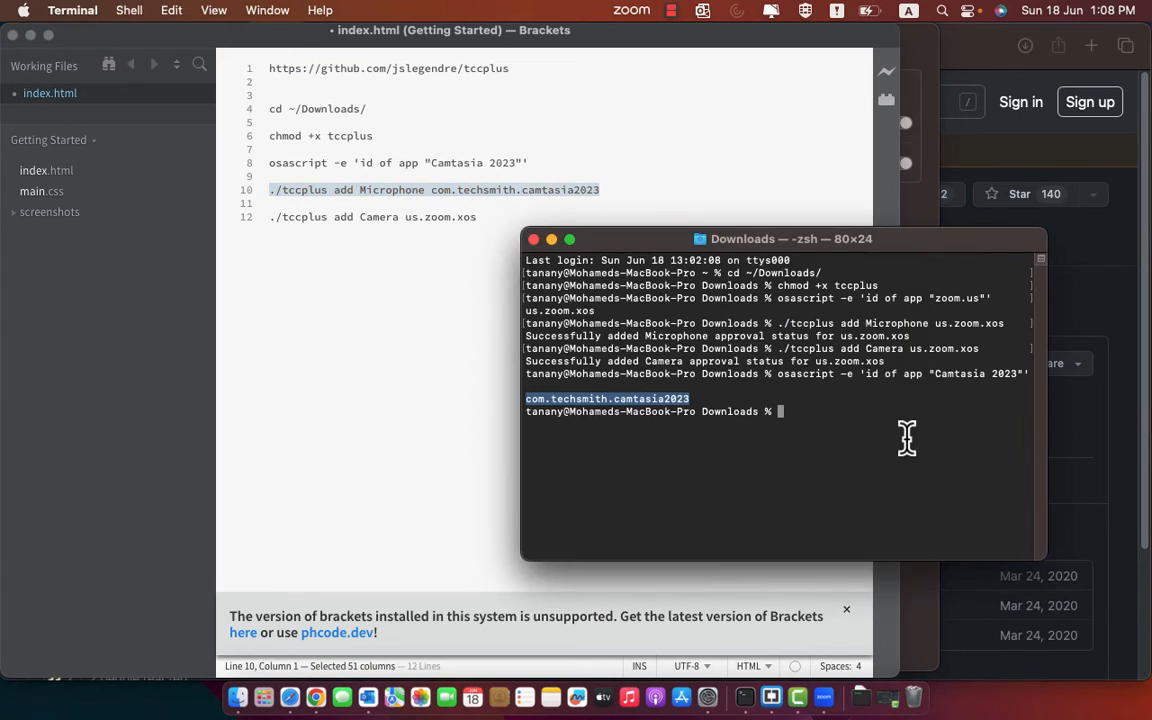
pyautogui.write('./tccplus add Microphone com.techsmith.camtasia2023')
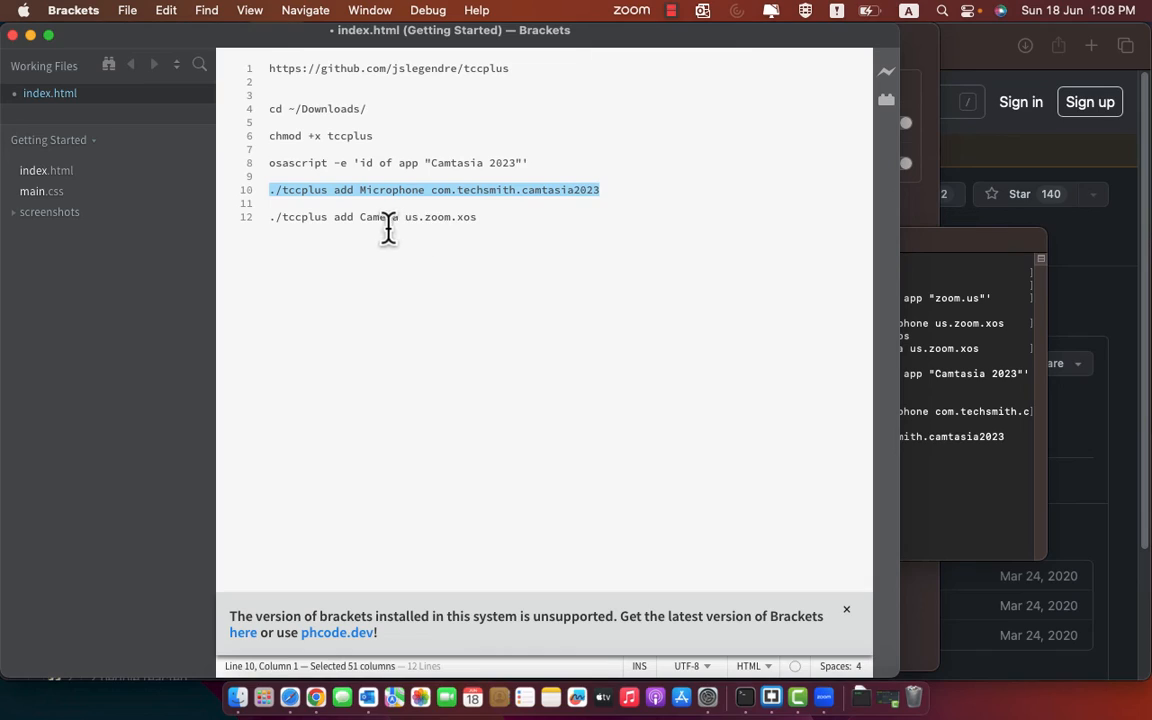
pyautogui.doubleClick(375, 217)
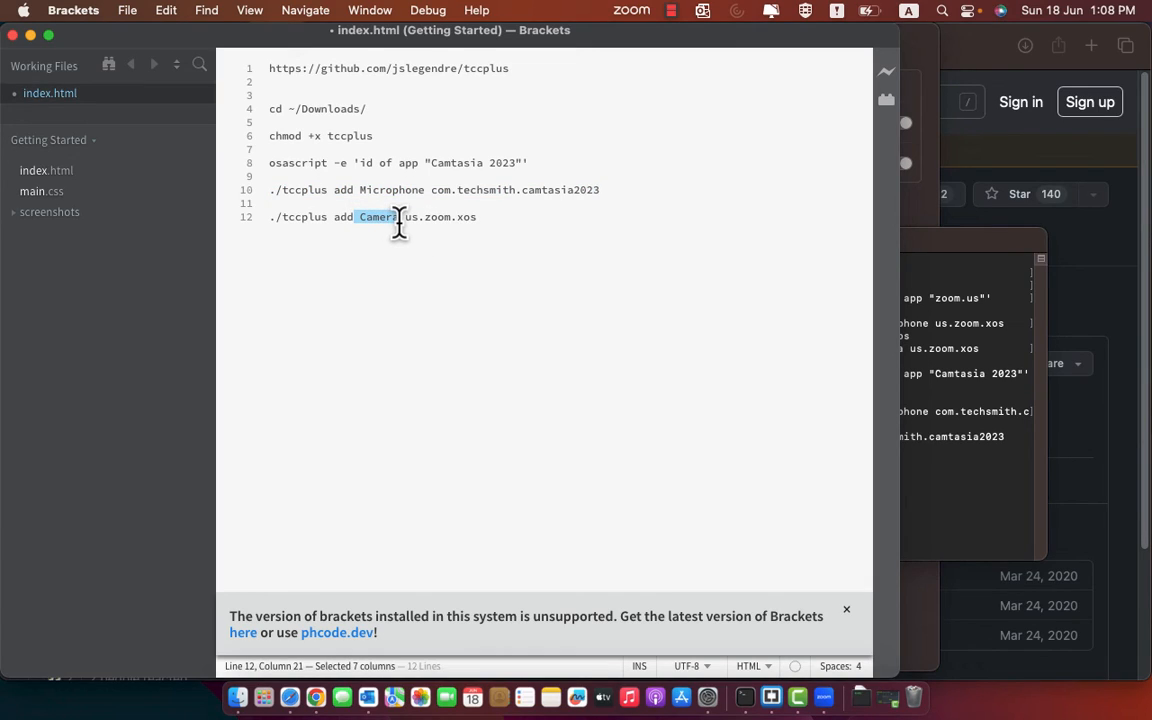
pyautogui.moveTo(140, 435)
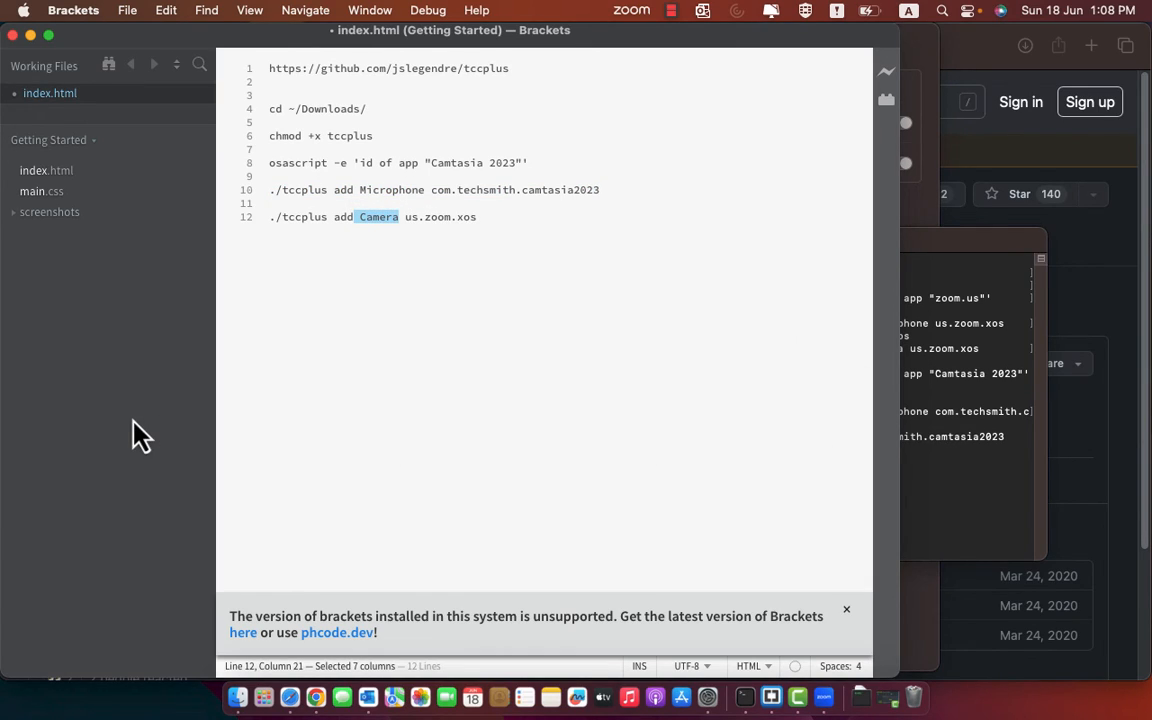